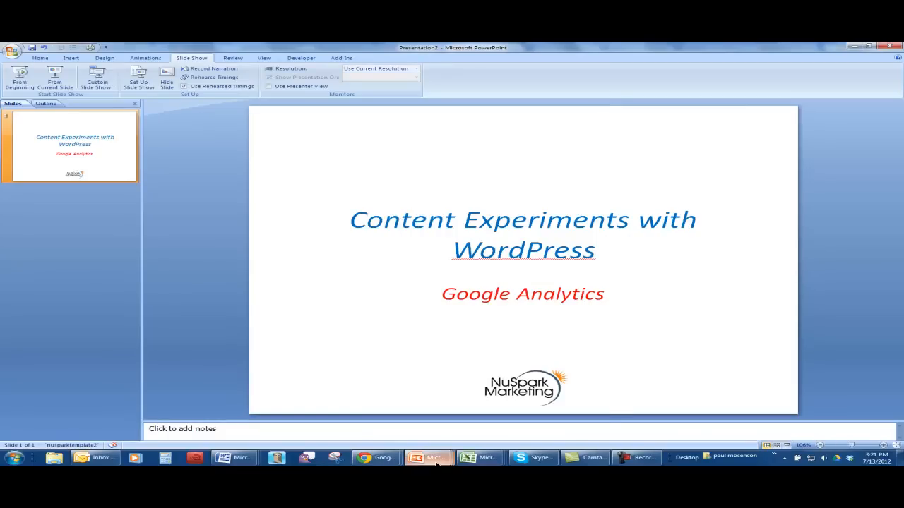
{"action": "mouse_move", "coordinate": [430, 457]}
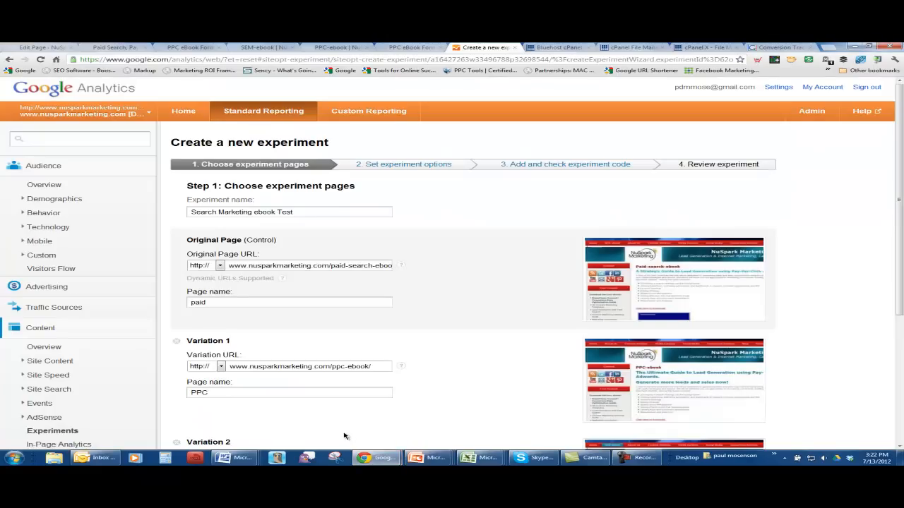
{"action": "mouse_move", "coordinate": [77, 403]}
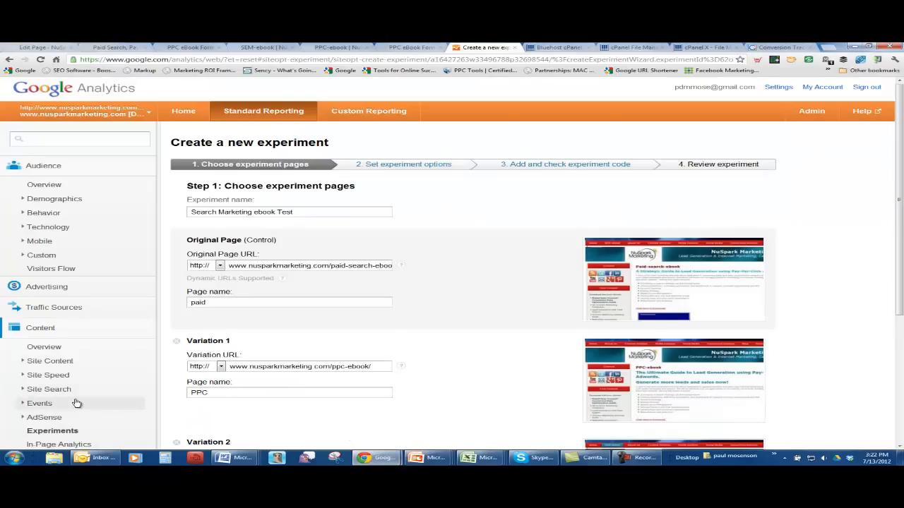
View the original paid search landing page, then return to the experiment setup.
{"action": "scroll", "scroll_direction": "down", "scroll_amount": 3}
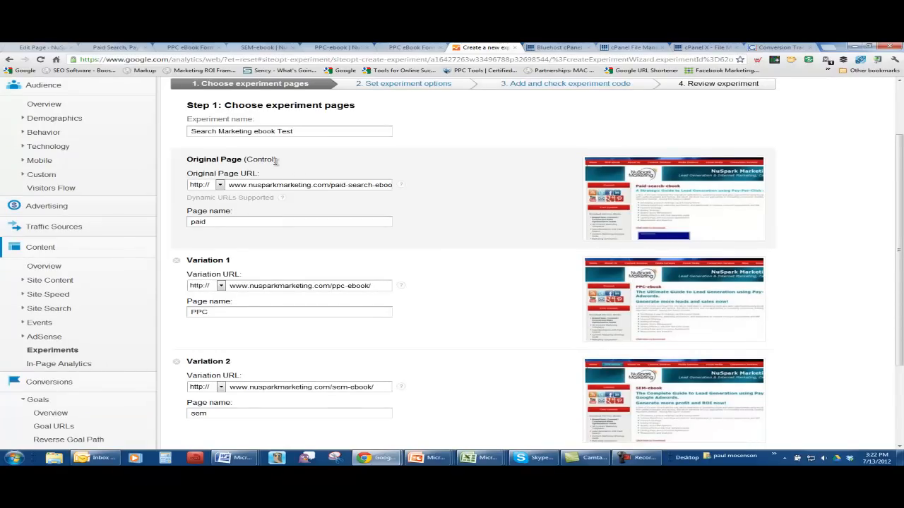
{"action": "mouse_move", "coordinate": [281, 171]}
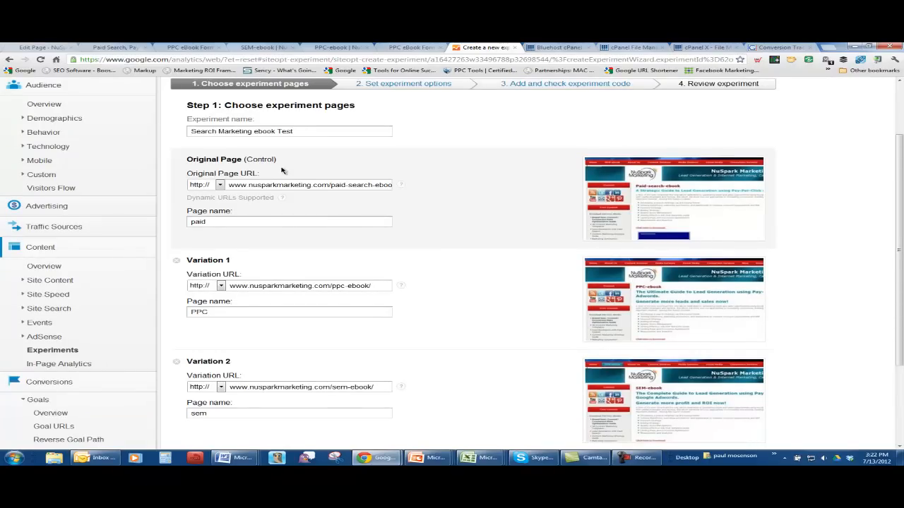
{"action": "mouse_move", "coordinate": [242, 189]}
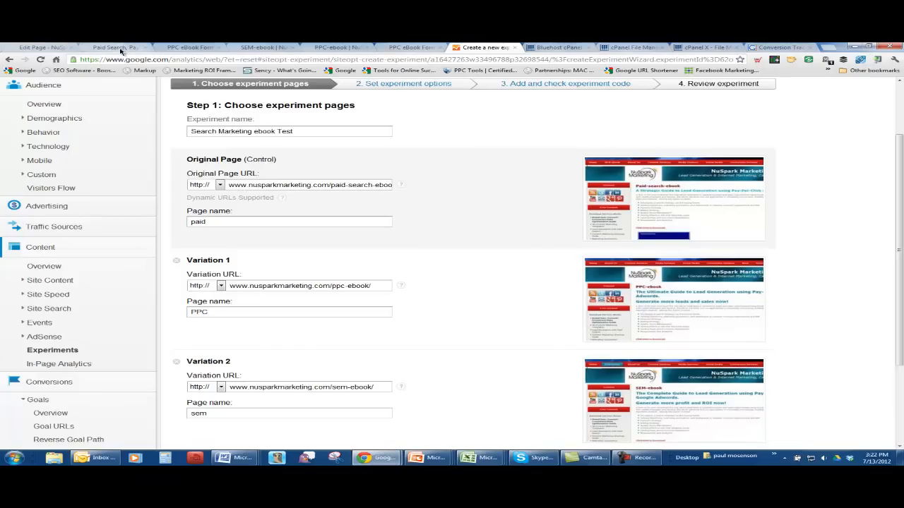
{"action": "left_click", "coordinate": [117, 42]}
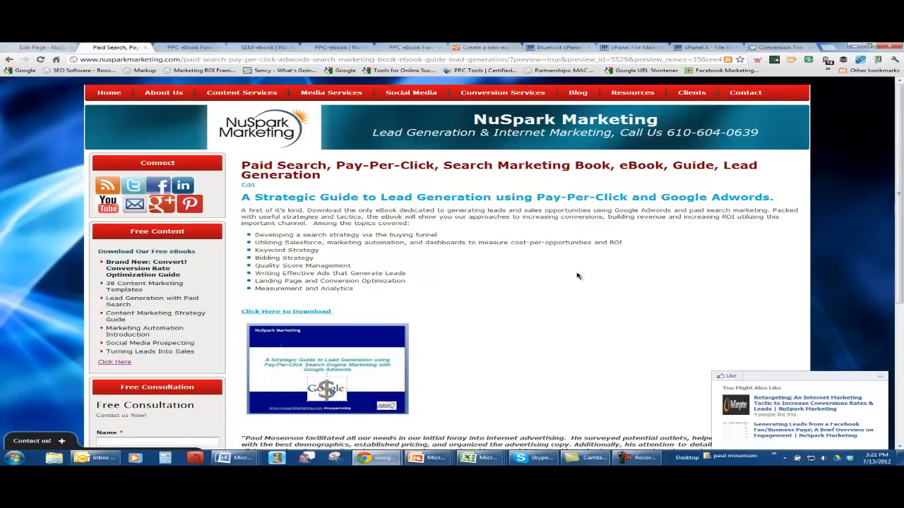
{"action": "left_click", "coordinate": [50, 40]}
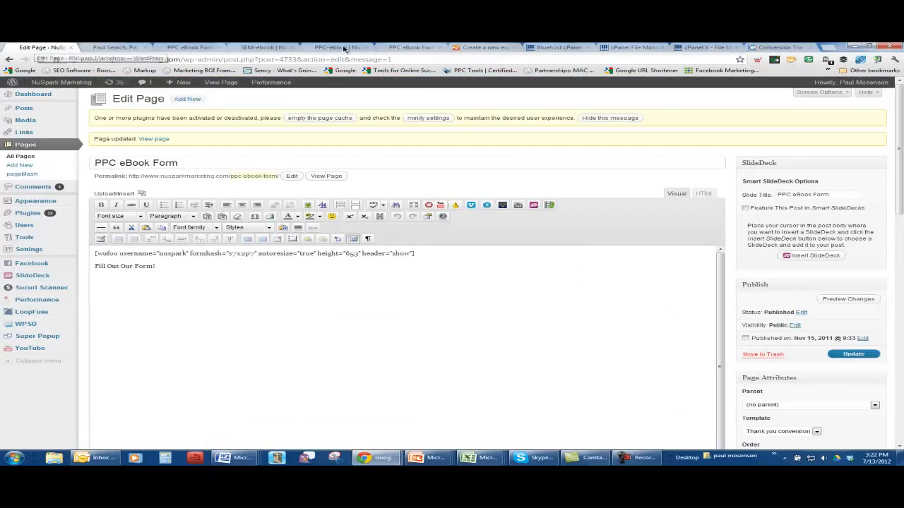
{"action": "left_click", "coordinate": [482, 46]}
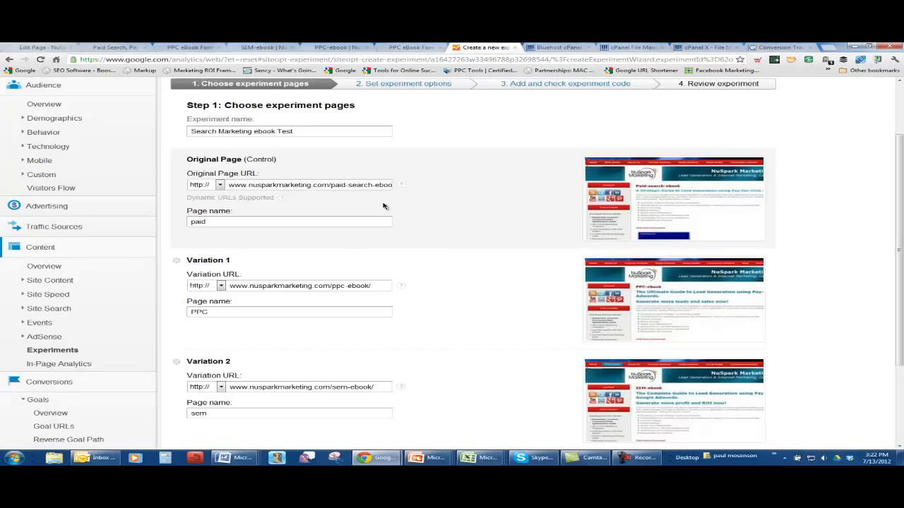
{"action": "mouse_move", "coordinate": [355, 196]}
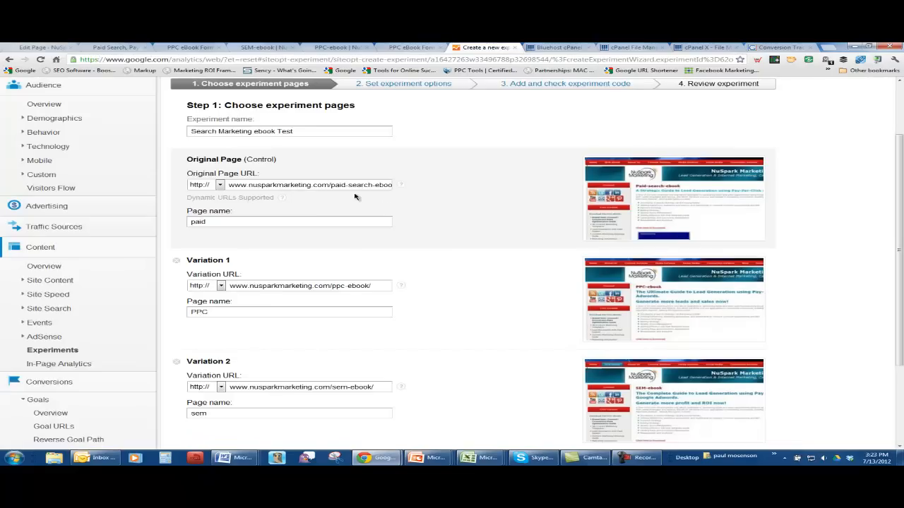
{"action": "mouse_move", "coordinate": [291, 273]}
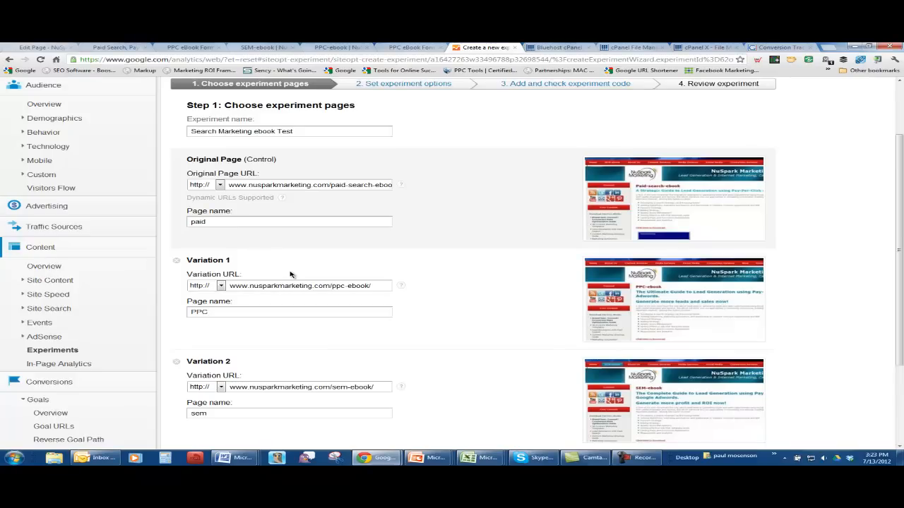
{"action": "mouse_move", "coordinate": [287, 296]}
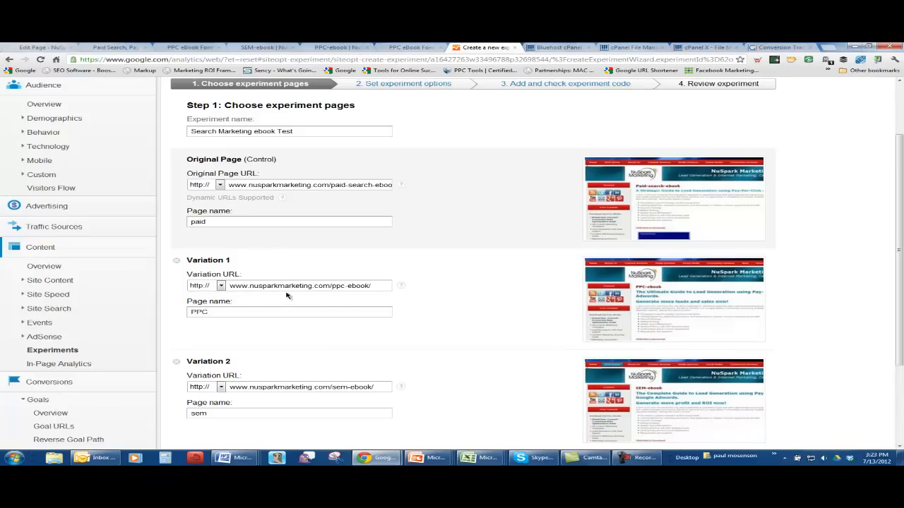
{"action": "mouse_move", "coordinate": [364, 286]}
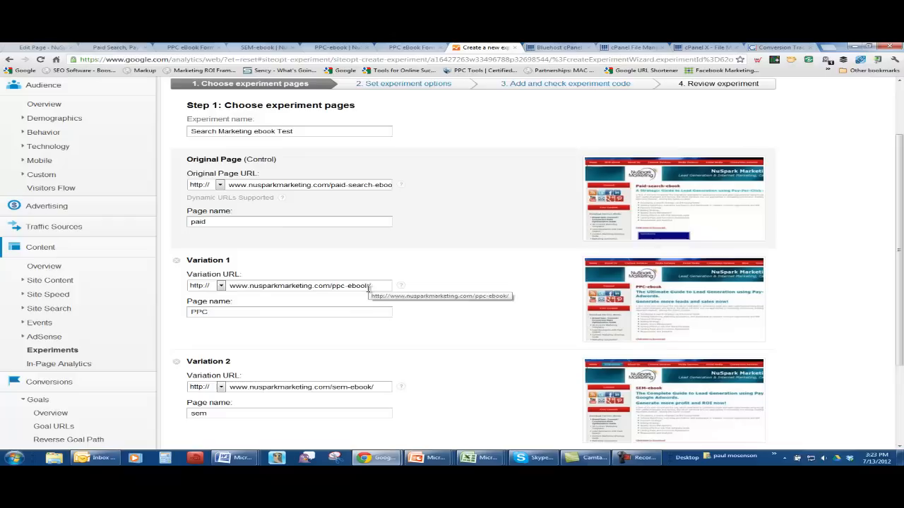
{"action": "mouse_move", "coordinate": [360, 300]}
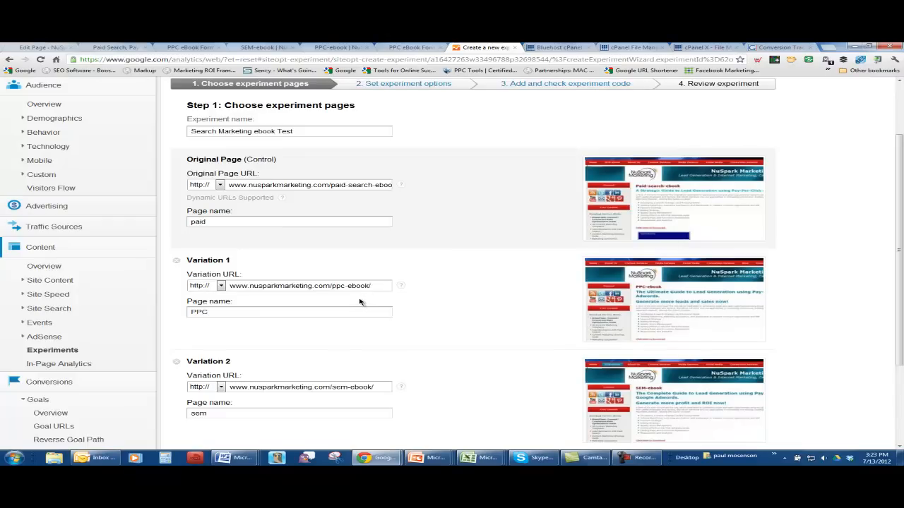
{"action": "mouse_move", "coordinate": [358, 300]}
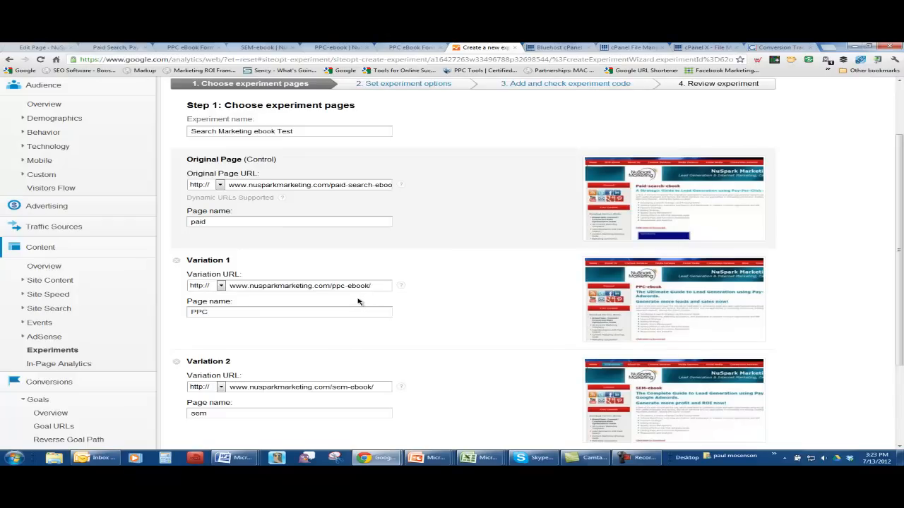
Search the WordPress All Pages list for 'paid search'.
{"action": "left_click", "coordinate": [42, 41]}
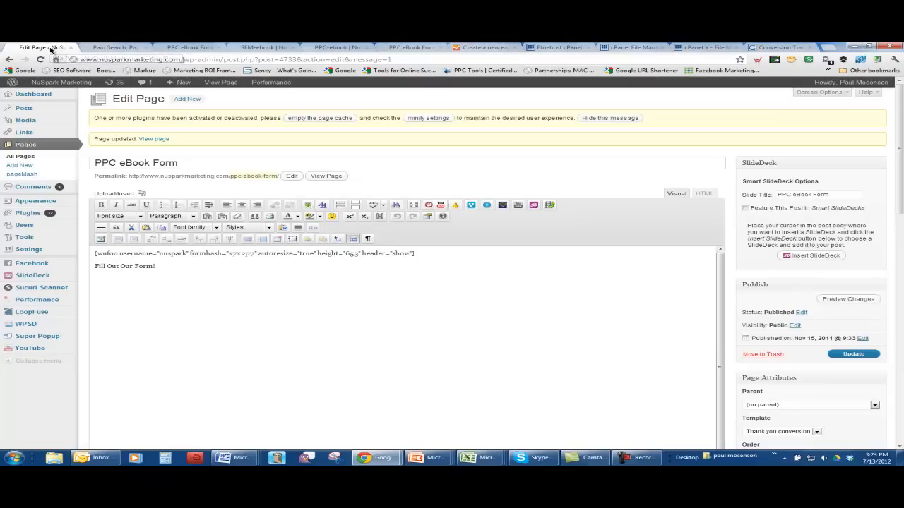
{"action": "left_click", "coordinate": [19, 156]}
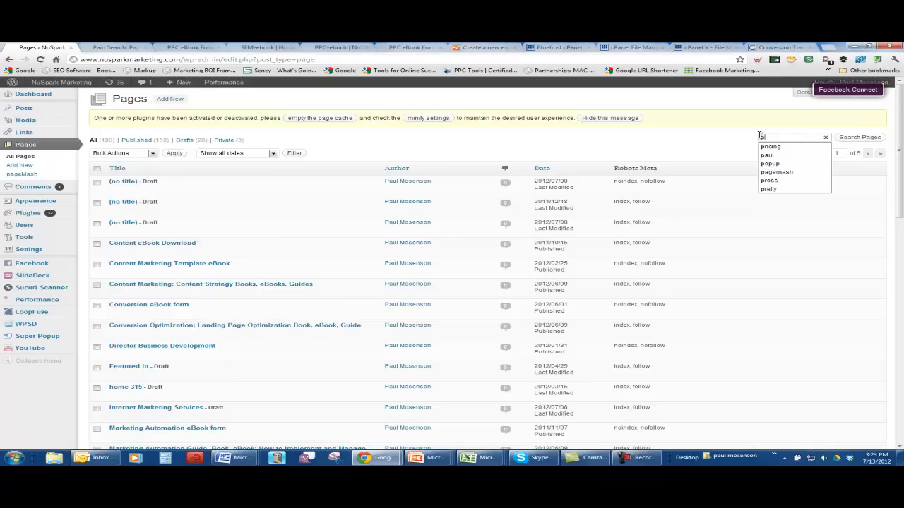
{"action": "type", "text": "paid search"}
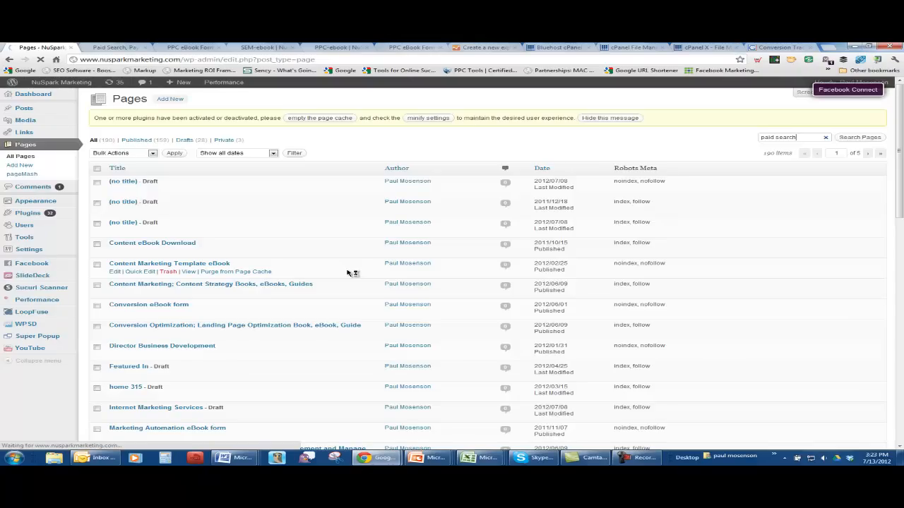
{"action": "left_click", "coordinate": [859, 137]}
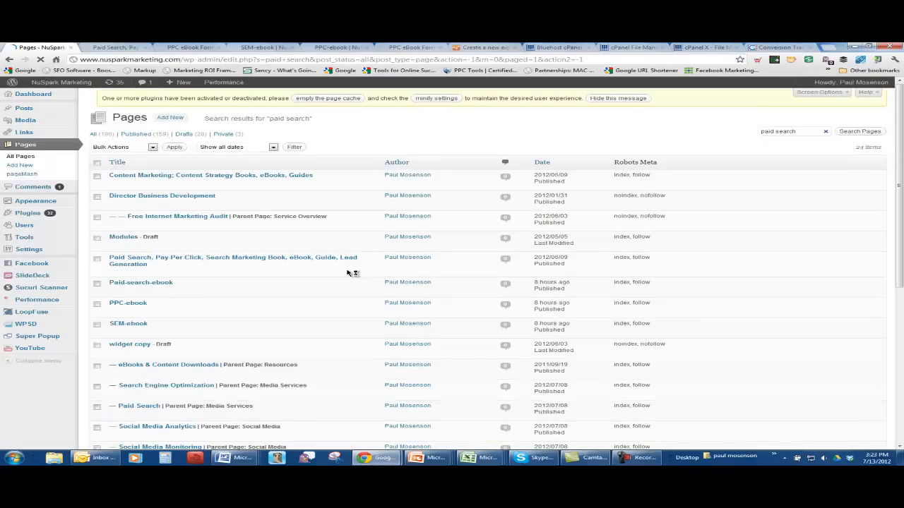
{"action": "mouse_move", "coordinate": [342, 278]}
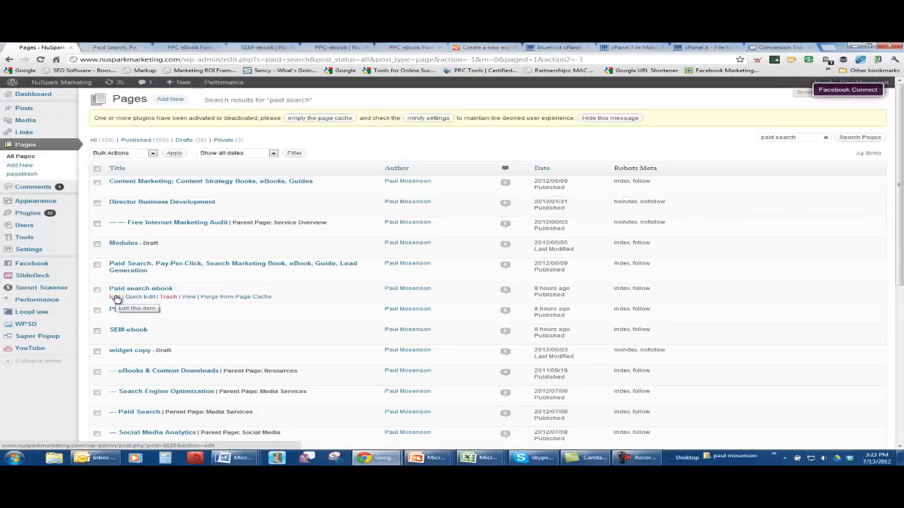
Open Paid-search-ebook for editing, start a blank new page, then return to All Pages.
{"action": "left_click", "coordinate": [120, 296]}
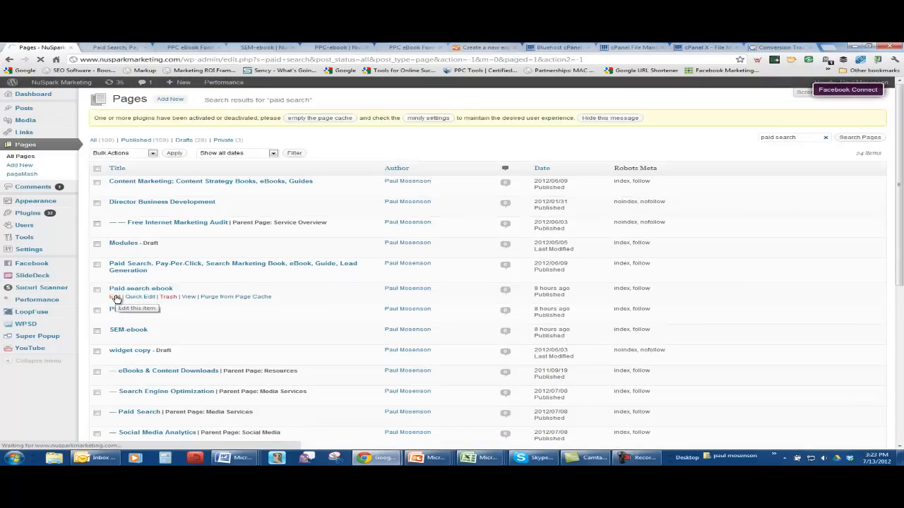
{"action": "left_click", "coordinate": [141, 288]}
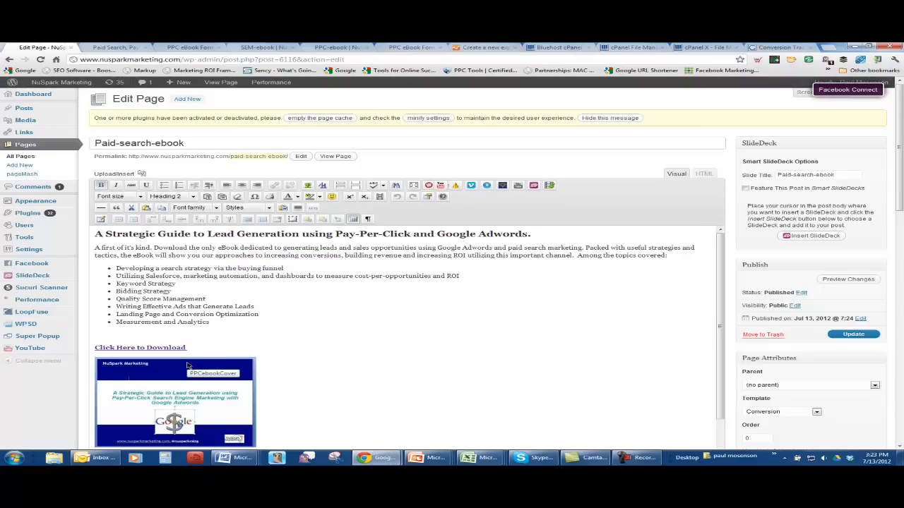
{"action": "mouse_move", "coordinate": [20, 165]}
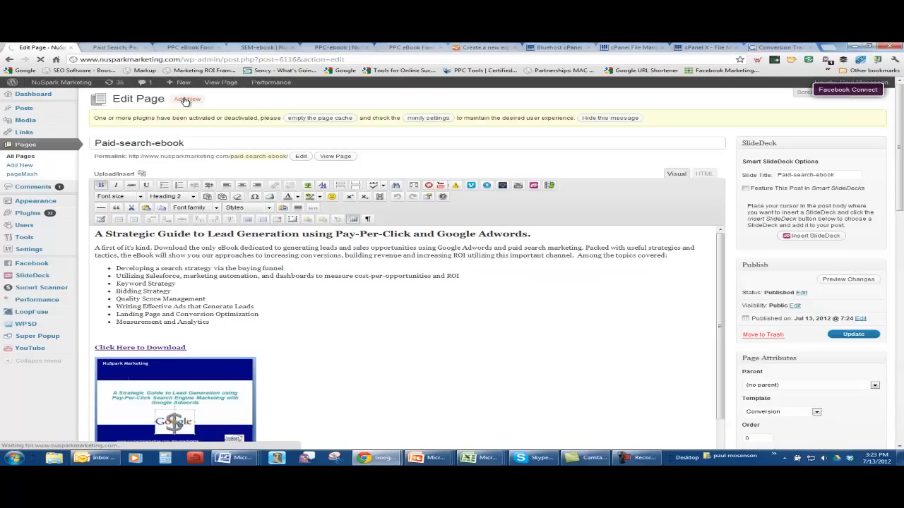
{"action": "left_click", "coordinate": [187, 99]}
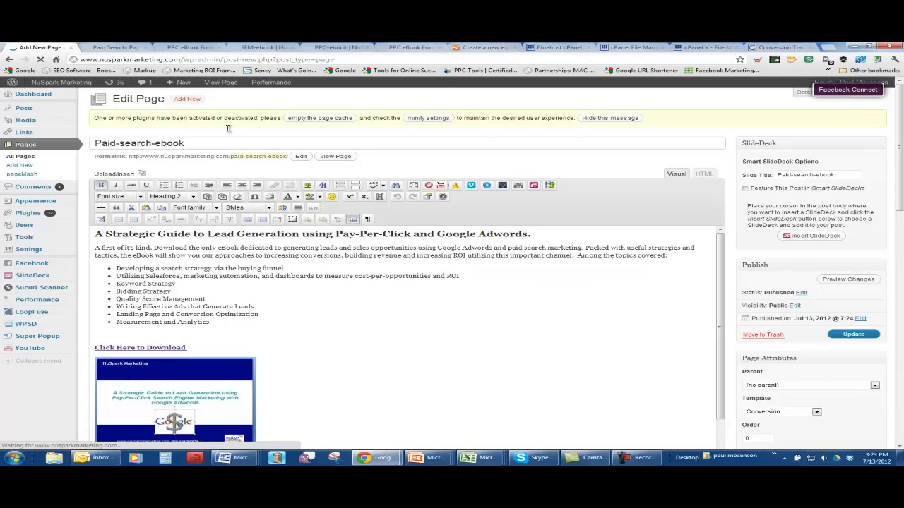
{"action": "left_click", "coordinate": [19, 164]}
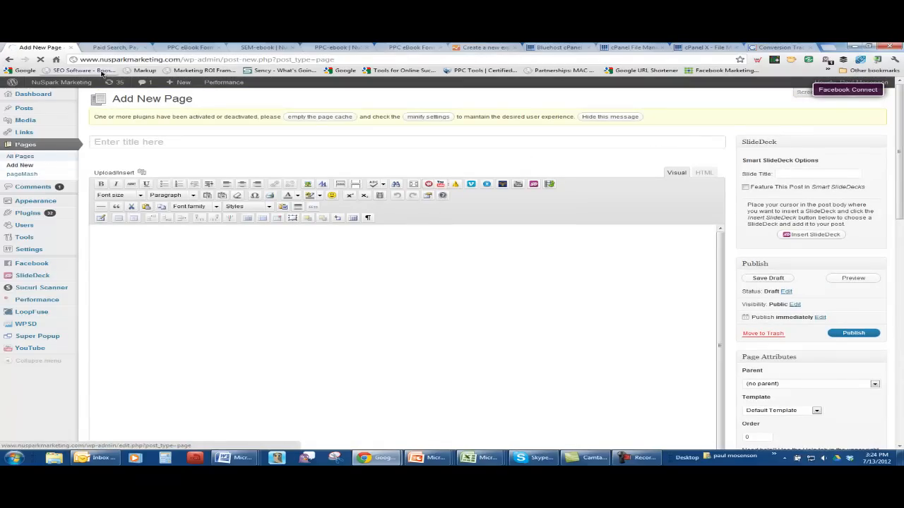
{"action": "left_click", "coordinate": [115, 41]}
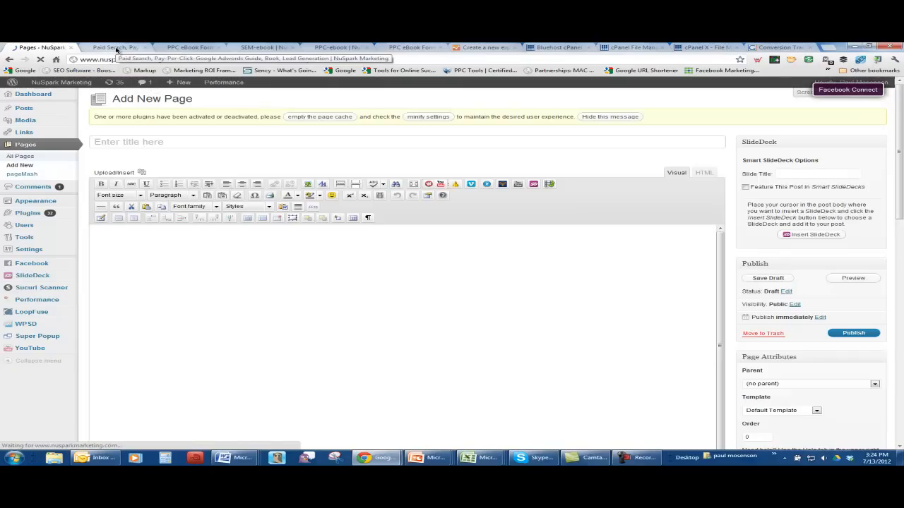
{"action": "left_click", "coordinate": [21, 156]}
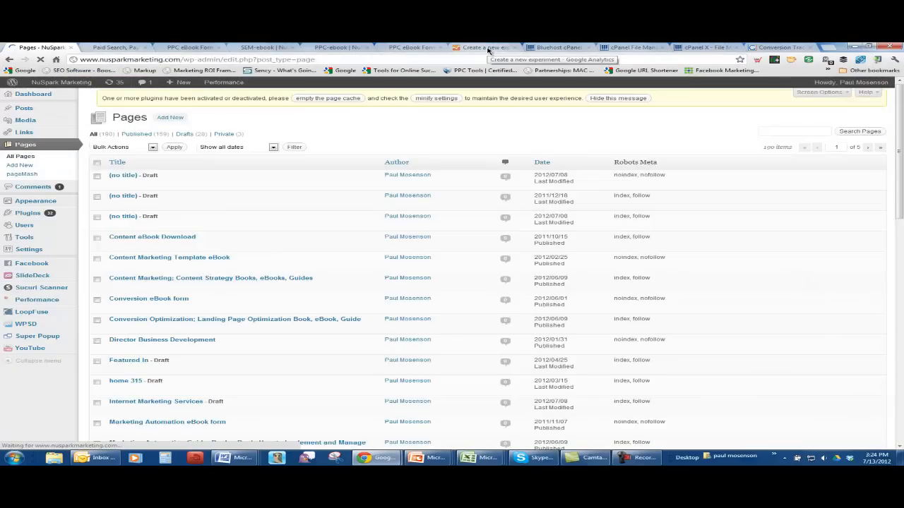
Review Step 1: original paid-search-ebook page with ppc-ebook and sem-ebook variations.
{"action": "left_click", "coordinate": [488, 42]}
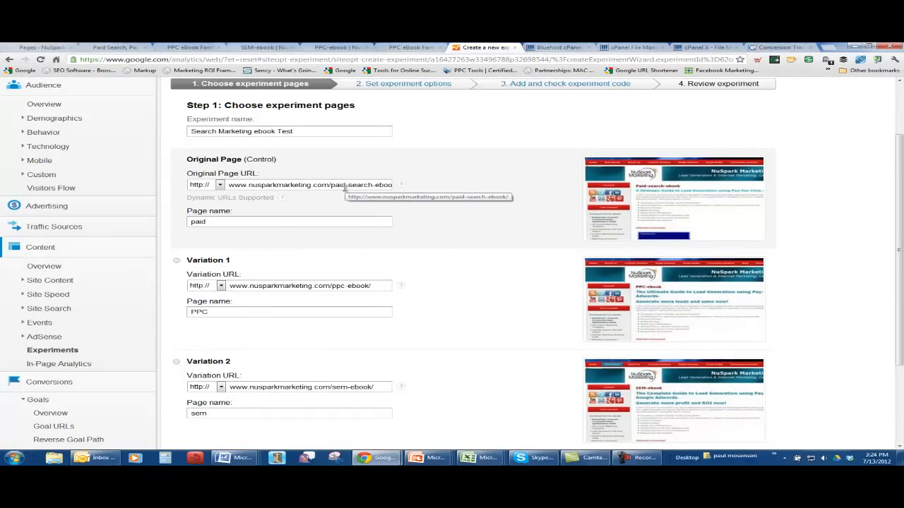
{"action": "mouse_move", "coordinate": [380, 272]}
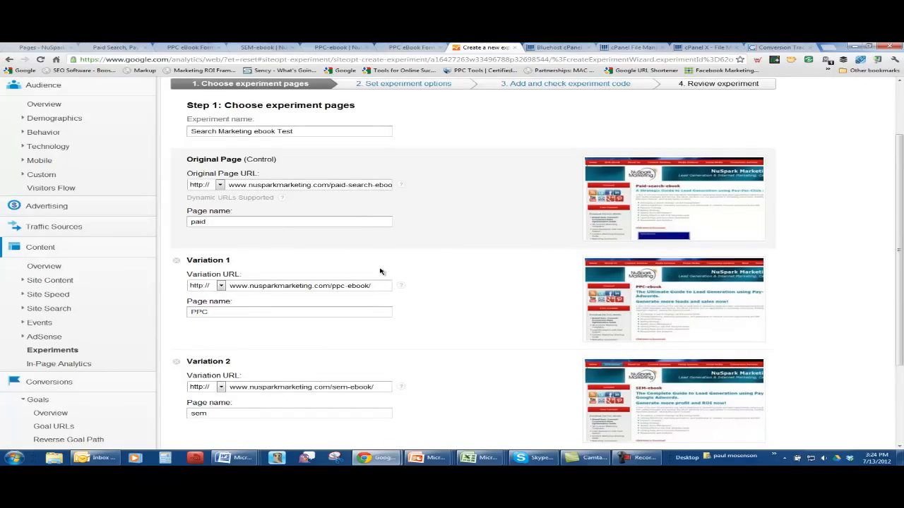
{"action": "scroll", "scroll_direction": "down", "scroll_amount": 3}
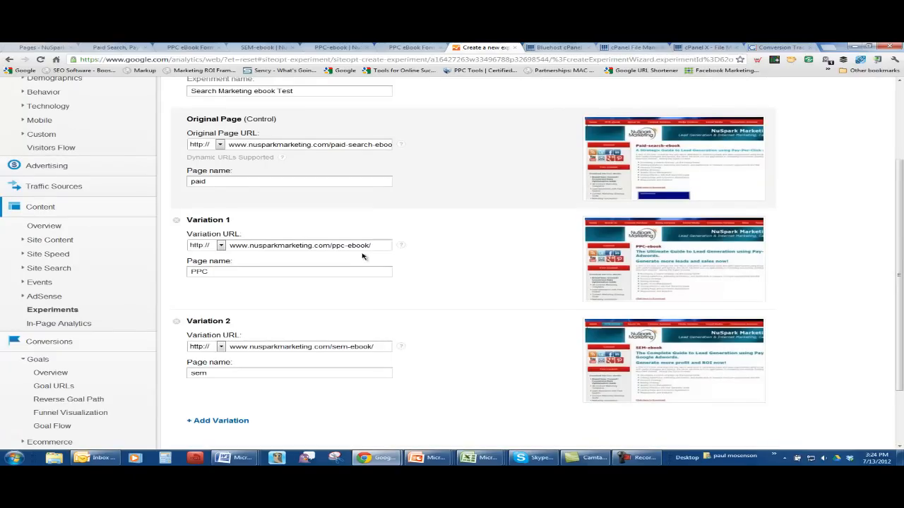
{"action": "mouse_move", "coordinate": [321, 322]}
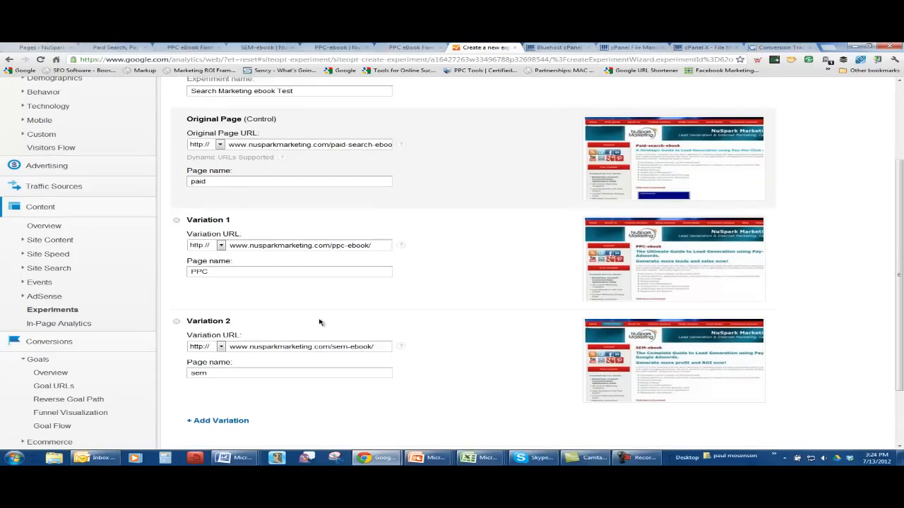
{"action": "scroll", "scroll_direction": "down", "scroll_amount": 3}
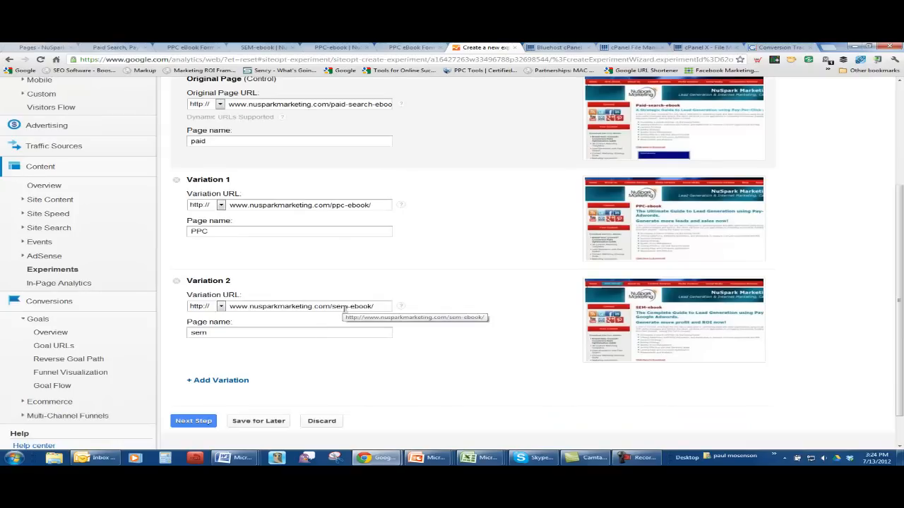
{"action": "mouse_move", "coordinate": [376, 309]}
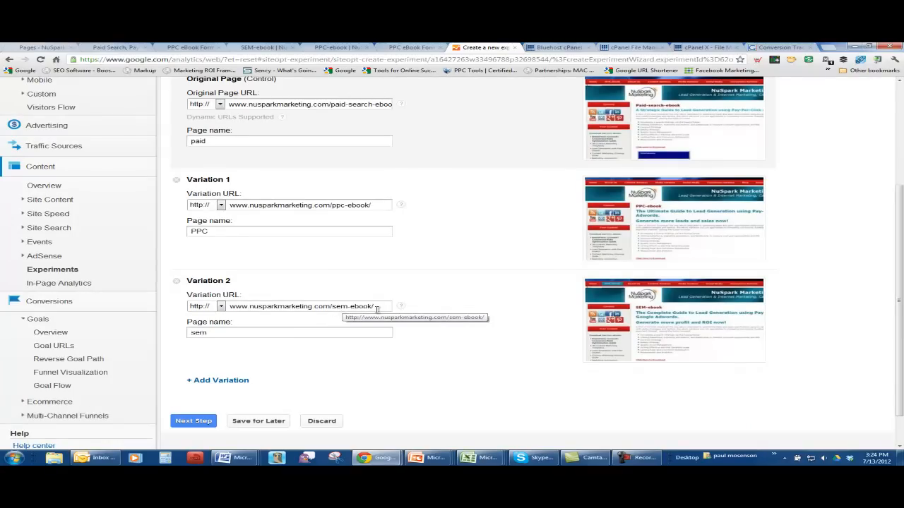
{"action": "mouse_move", "coordinate": [357, 271]}
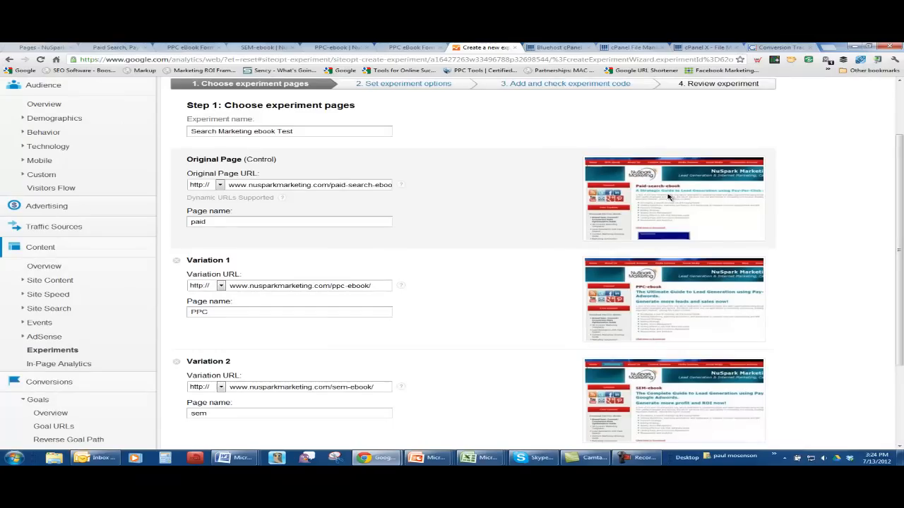
{"action": "mouse_move", "coordinate": [678, 305]}
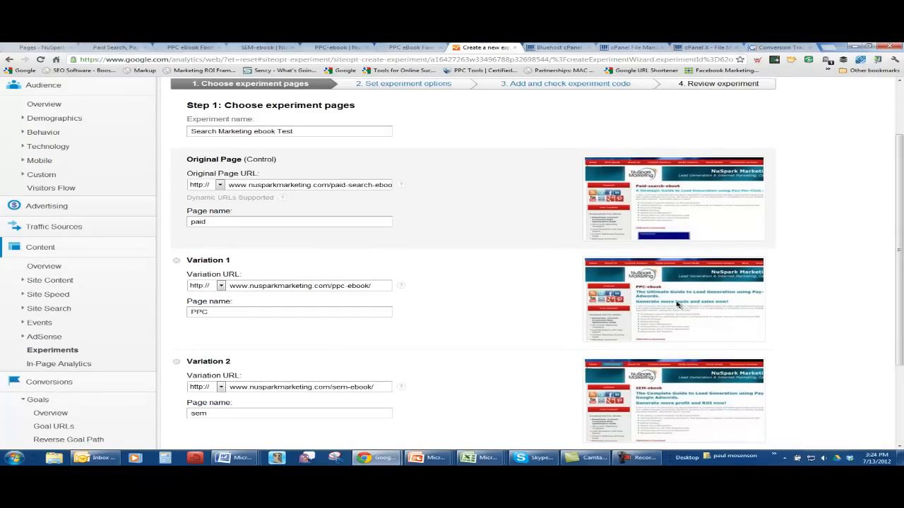
{"action": "mouse_move", "coordinate": [687, 196]}
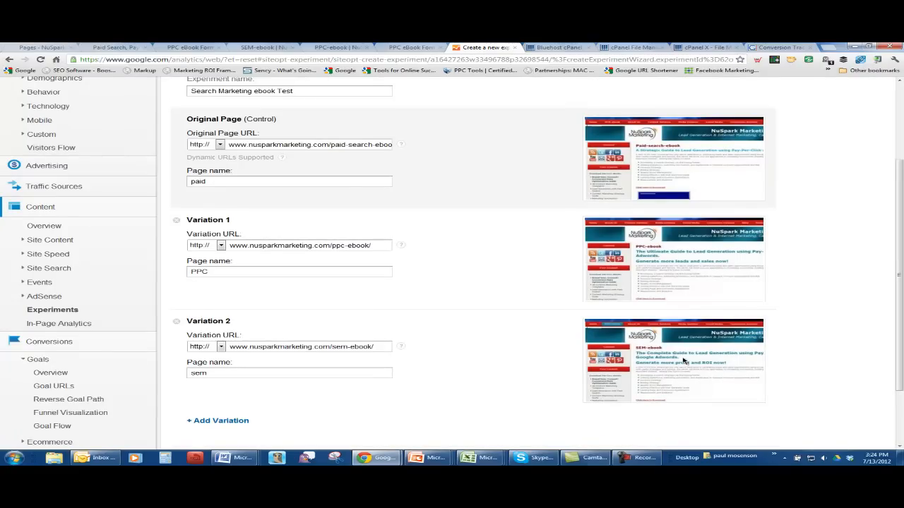
{"action": "mouse_move", "coordinate": [683, 158]}
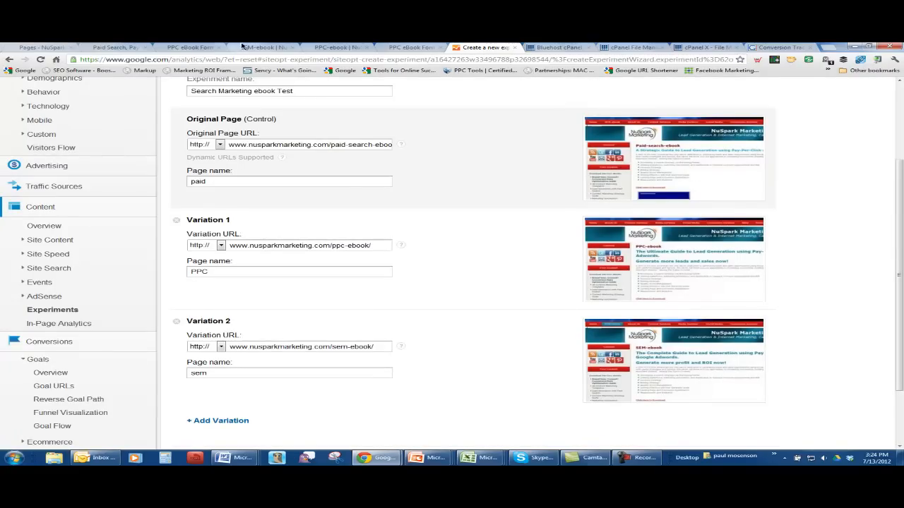
{"action": "left_click", "coordinate": [198, 41]}
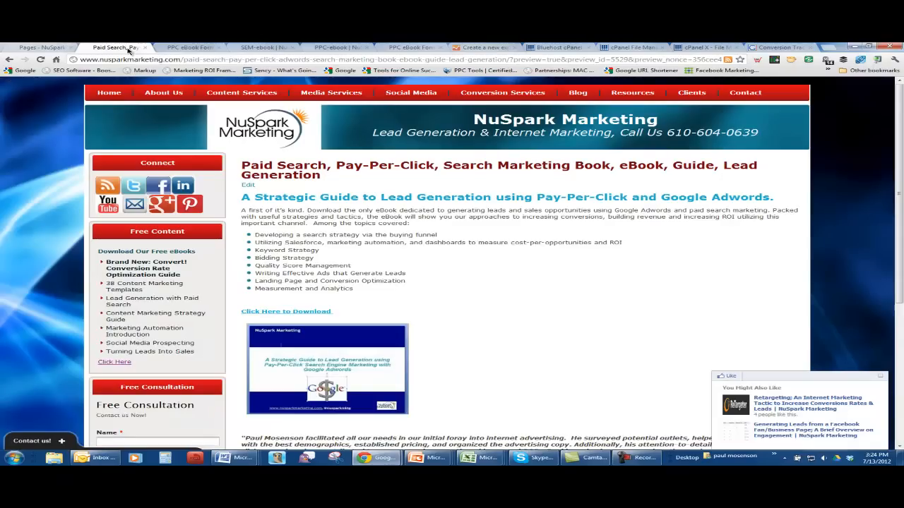
{"action": "mouse_move", "coordinate": [292, 173]}
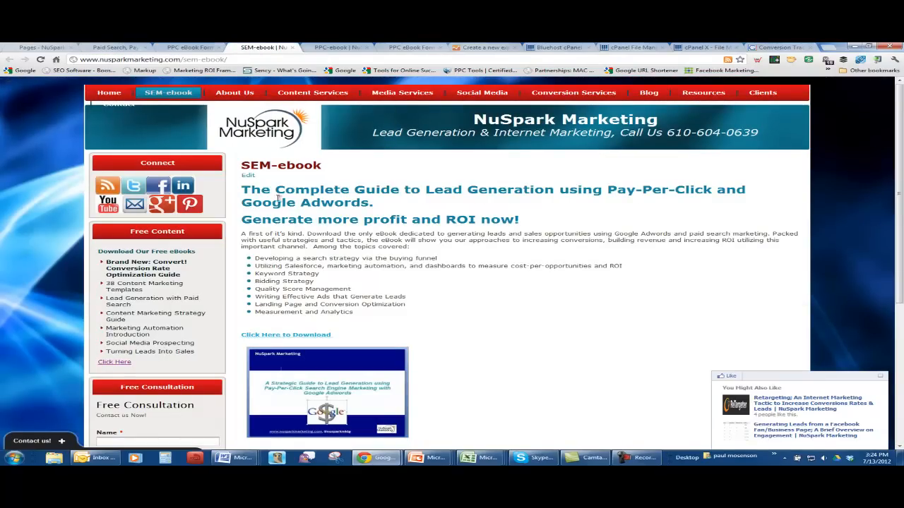
{"action": "mouse_move", "coordinate": [503, 256]}
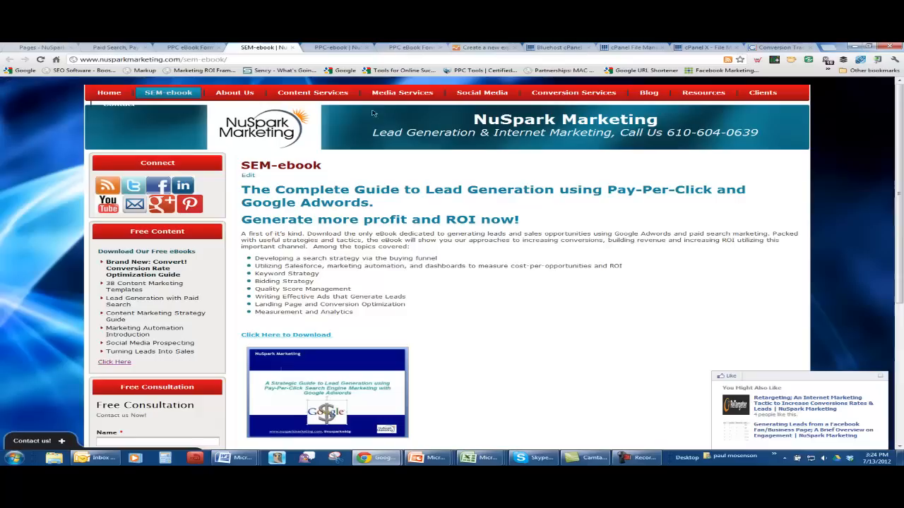
{"action": "left_click", "coordinate": [337, 46]}
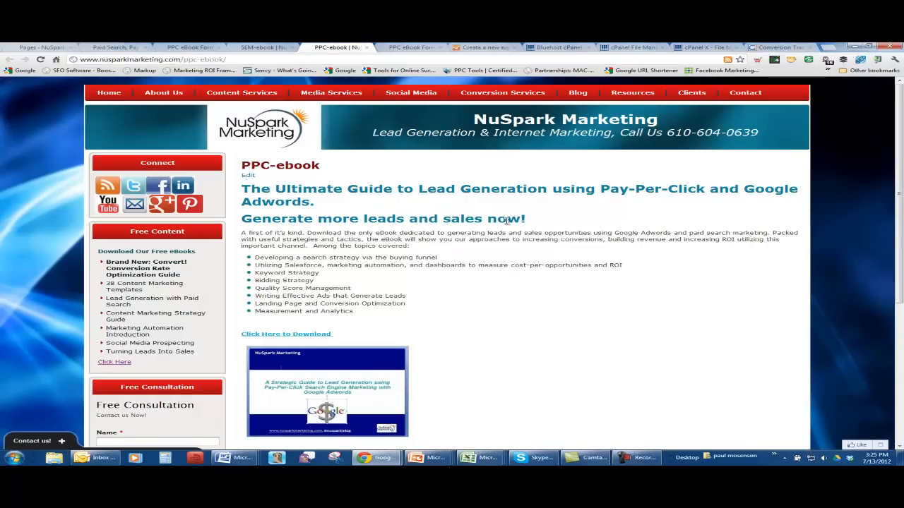
{"action": "mouse_move", "coordinate": [339, 153]}
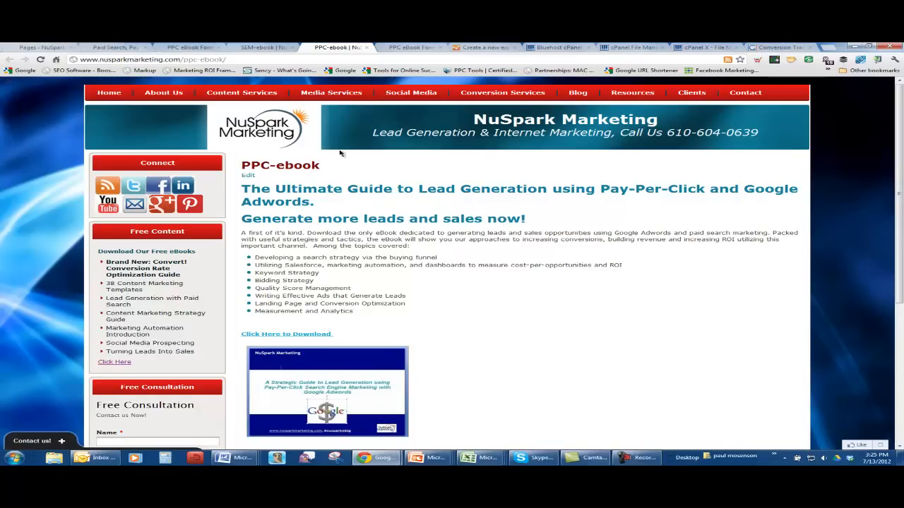
{"action": "mouse_move", "coordinate": [487, 47]}
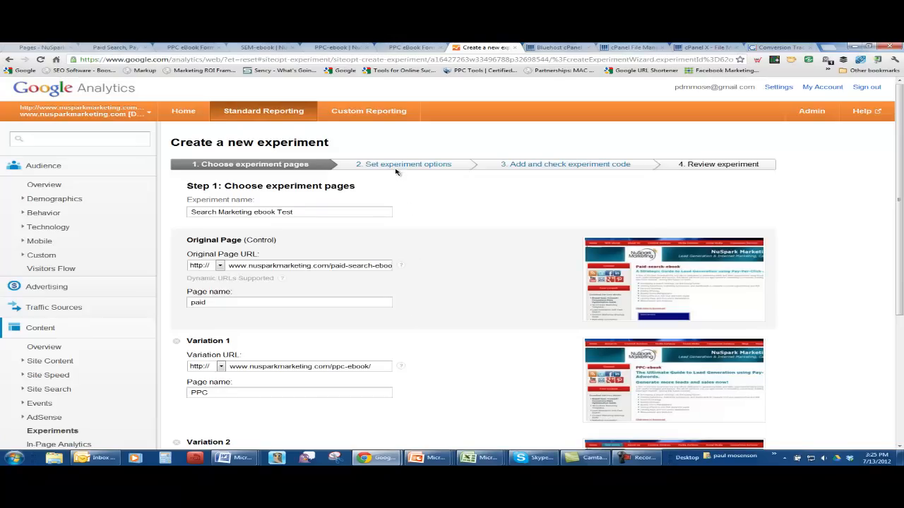
Advance the experiment wizard to Step 2: Set experiment options.
{"action": "scroll", "scroll_direction": "down", "scroll_amount": 3}
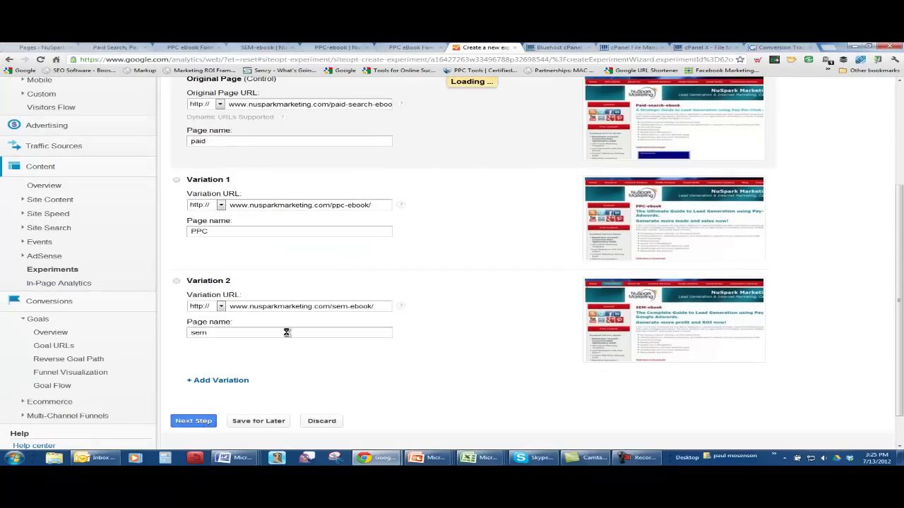
{"action": "left_click", "coordinate": [193, 421]}
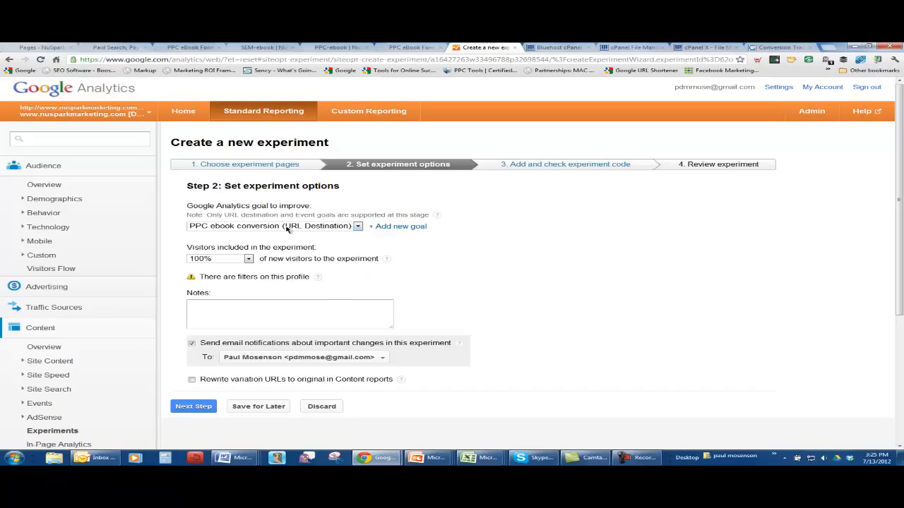
{"action": "mouse_move", "coordinate": [223, 231]}
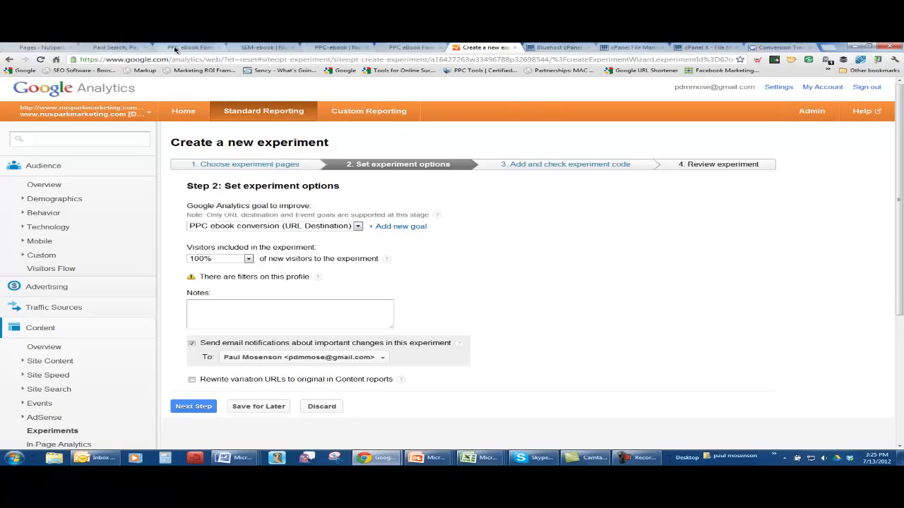
View the PPC eBook Form thank-you page with its download confirmation message.
{"action": "left_click", "coordinate": [191, 39]}
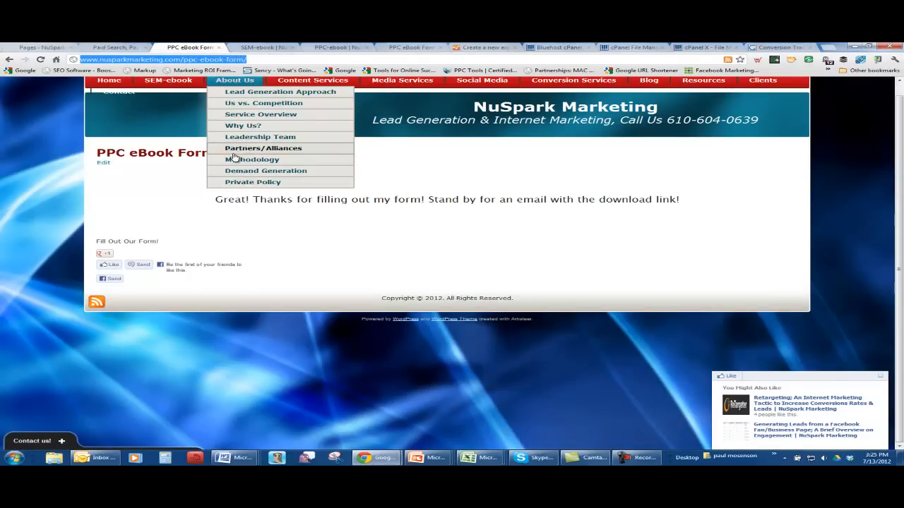
{"action": "mouse_move", "coordinate": [144, 188]}
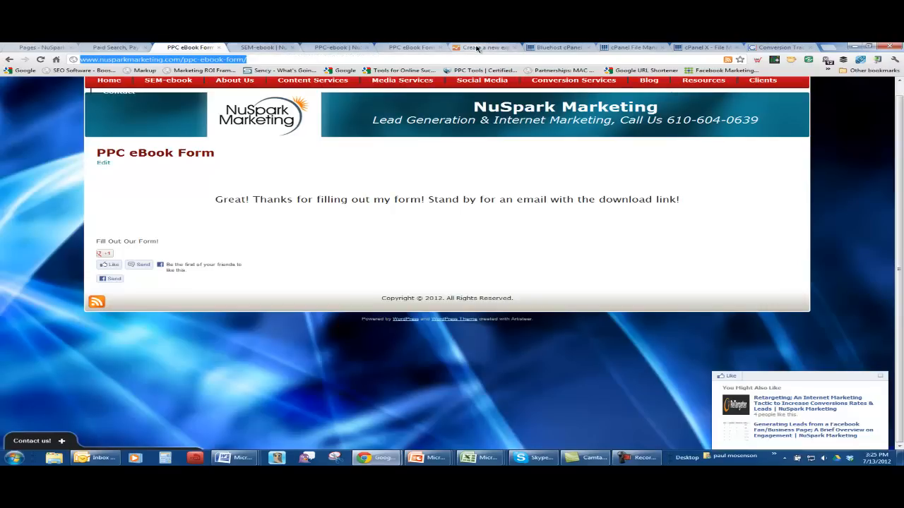
Keep the PPC ebook conversion goal and 100% of new visitors, then continue to Step 3.
{"action": "left_click", "coordinate": [484, 47]}
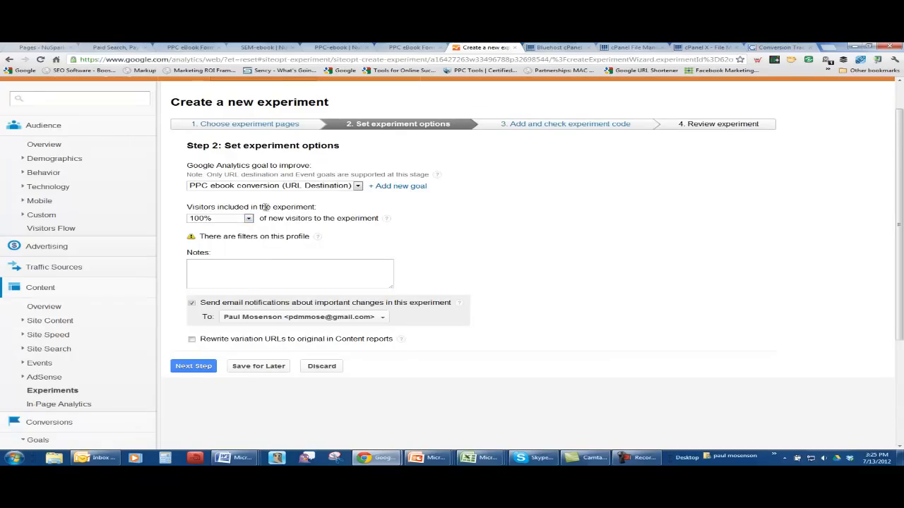
{"action": "left_click", "coordinate": [247, 219]}
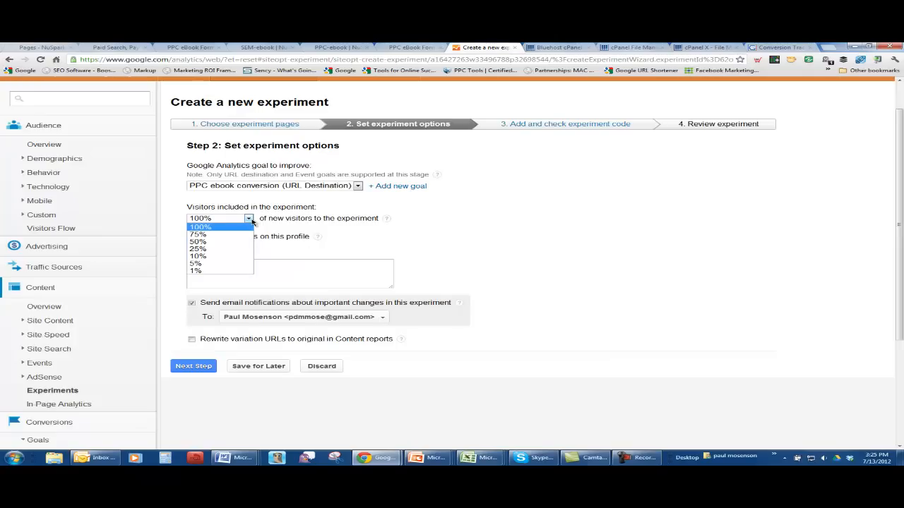
{"action": "left_click", "coordinate": [199, 226]}
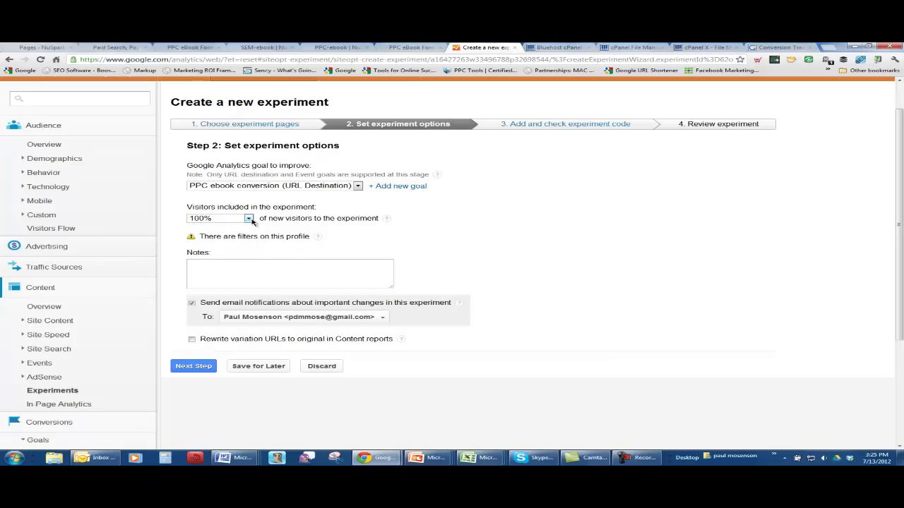
{"action": "left_click", "coordinate": [248, 218]}
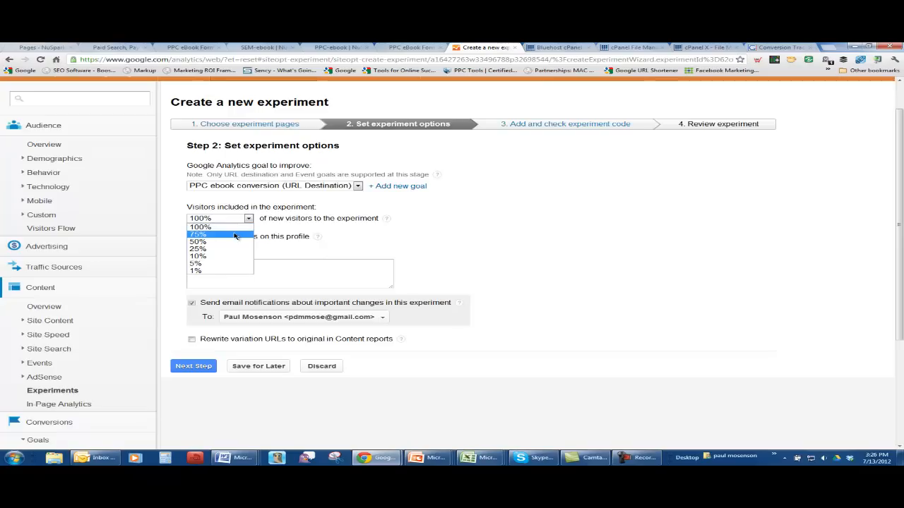
{"action": "mouse_move", "coordinate": [200, 226]}
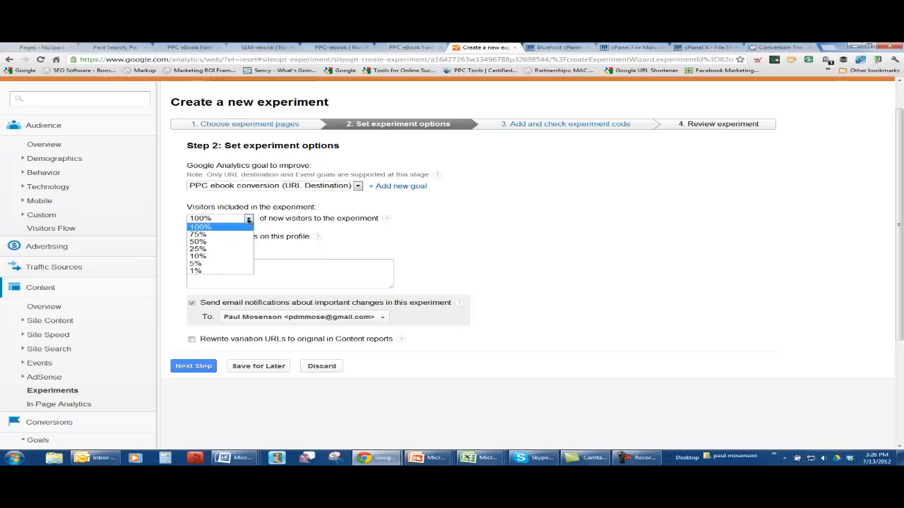
{"action": "left_click", "coordinate": [199, 227]}
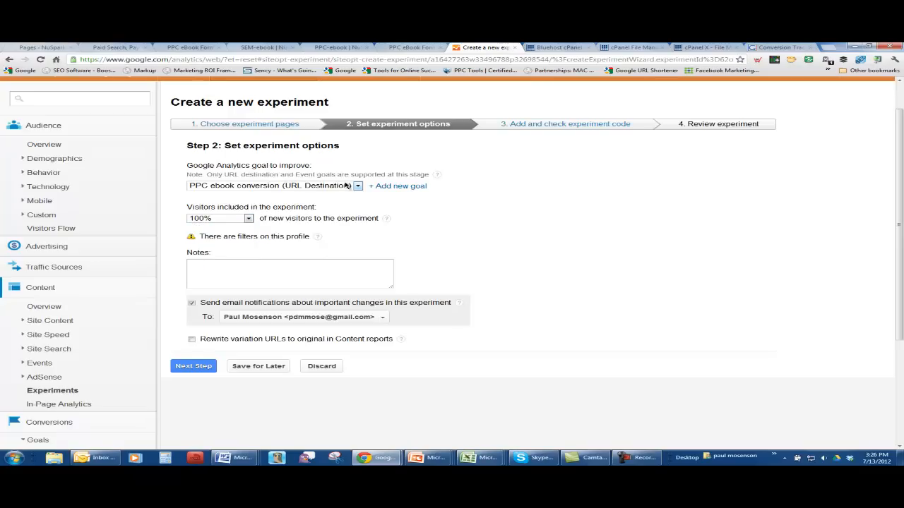
{"action": "mouse_move", "coordinate": [331, 267]}
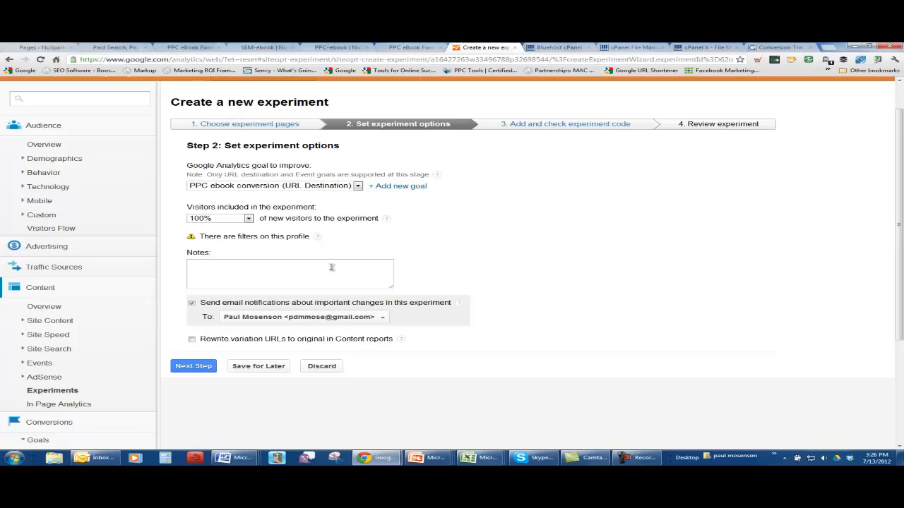
{"action": "mouse_move", "coordinate": [264, 236]}
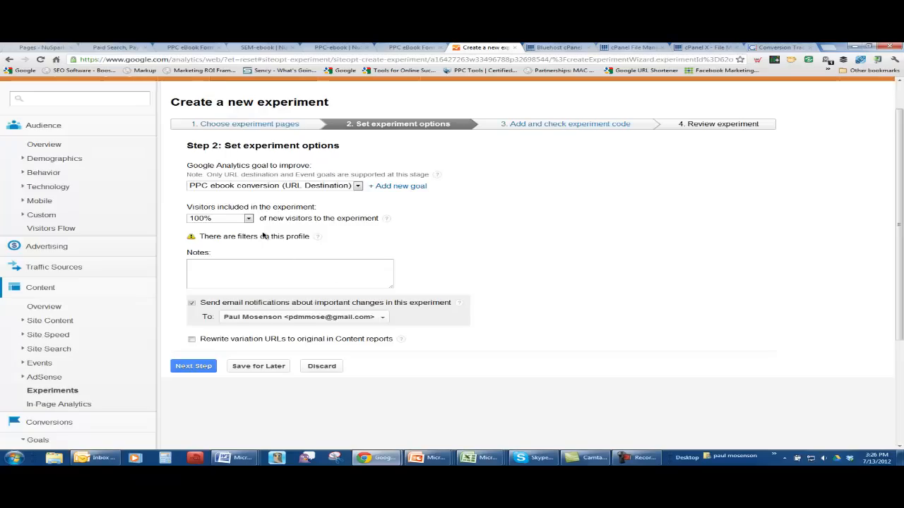
{"action": "mouse_move", "coordinate": [248, 218]}
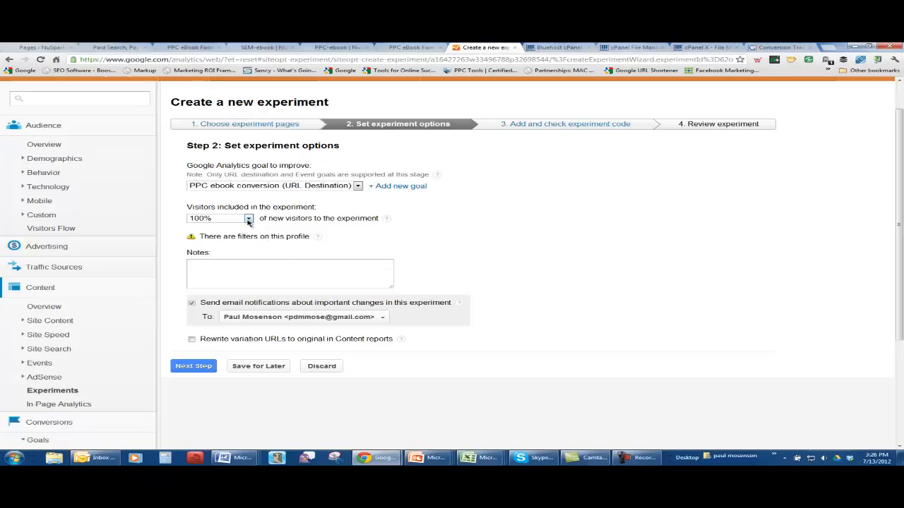
{"action": "left_click", "coordinate": [248, 218]}
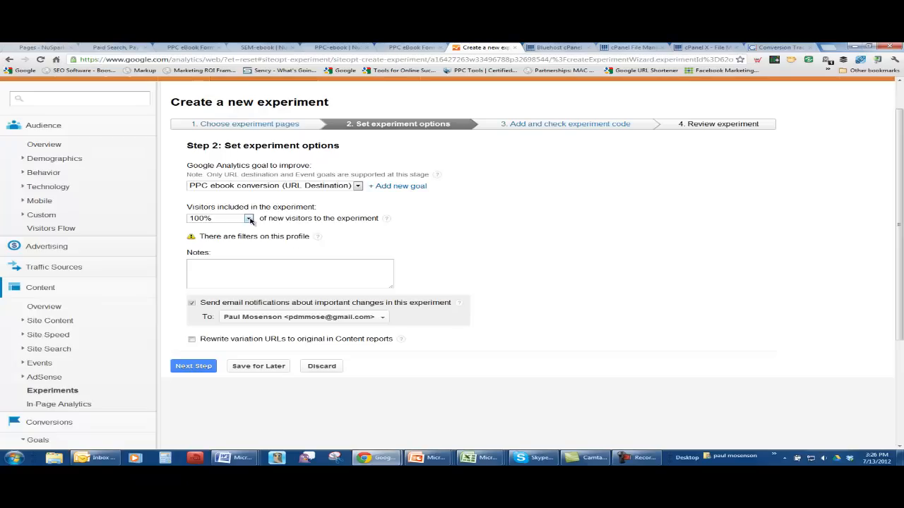
{"action": "mouse_move", "coordinate": [378, 269]}
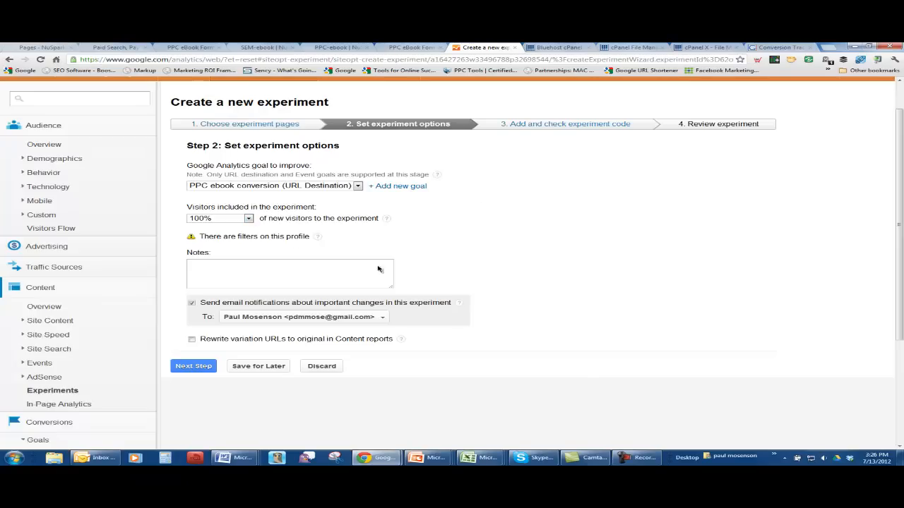
{"action": "left_click", "coordinate": [193, 365]}
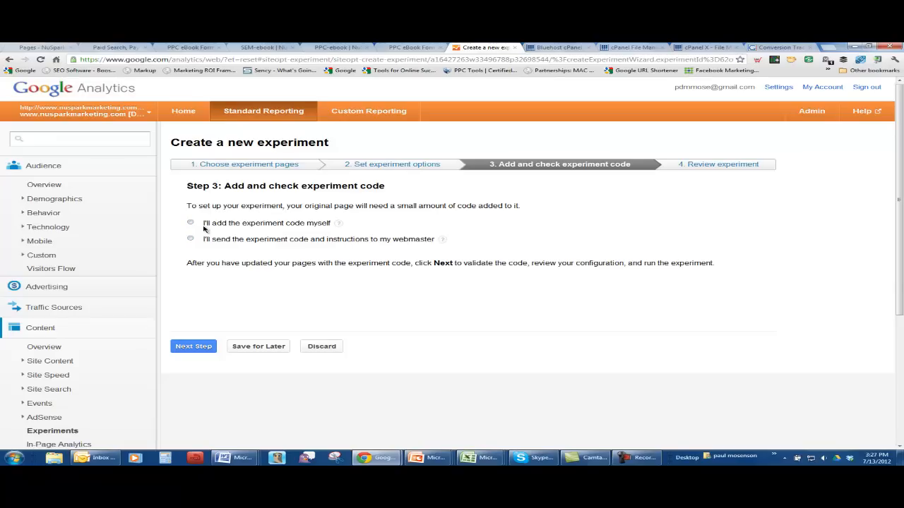
Choose to add the experiment code yourself to reveal the script code.
{"action": "left_click", "coordinate": [190, 222]}
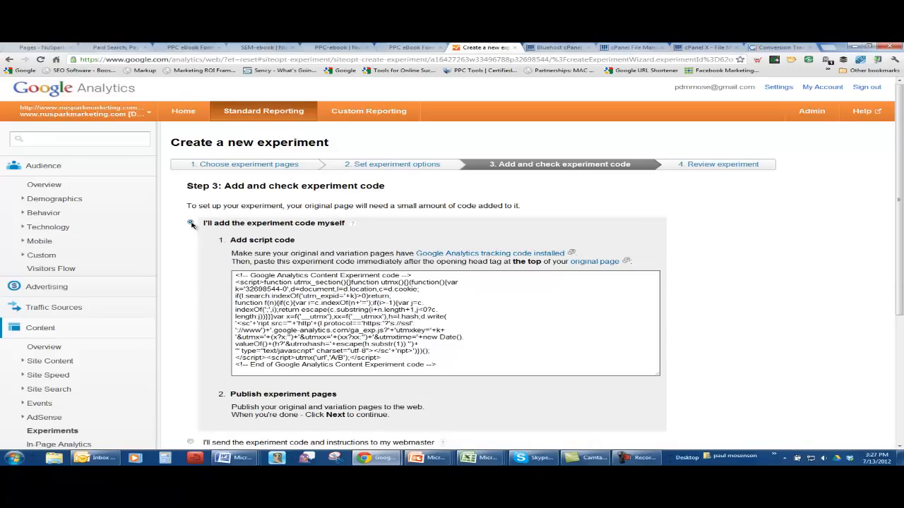
{"action": "left_click", "coordinate": [191, 223]}
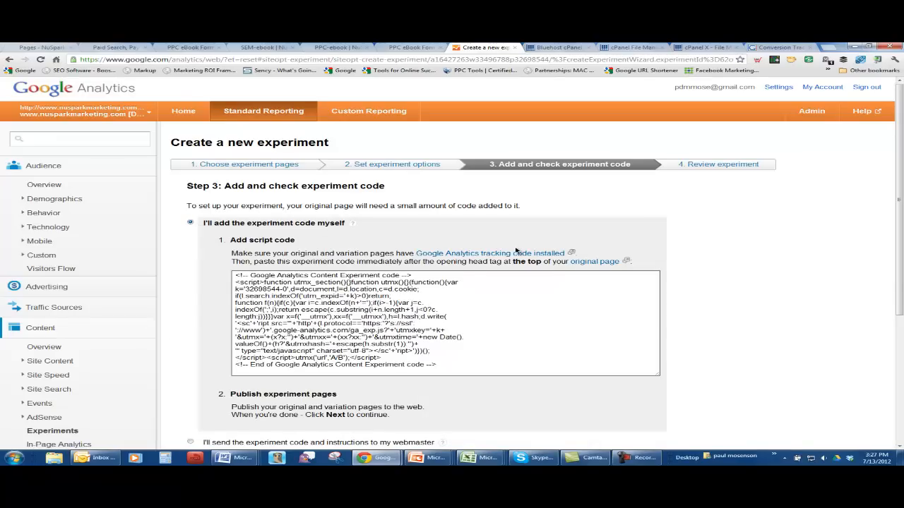
{"action": "mouse_move", "coordinate": [500, 347]}
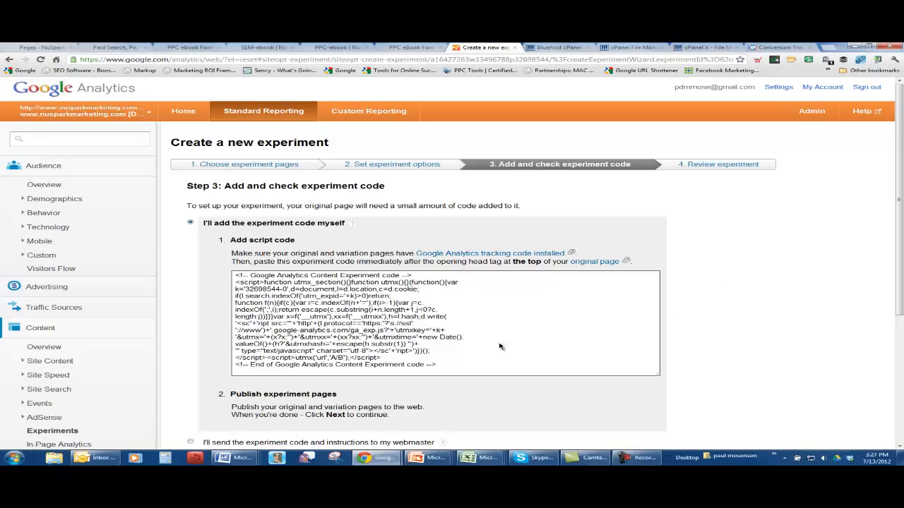
{"action": "mouse_move", "coordinate": [460, 360]}
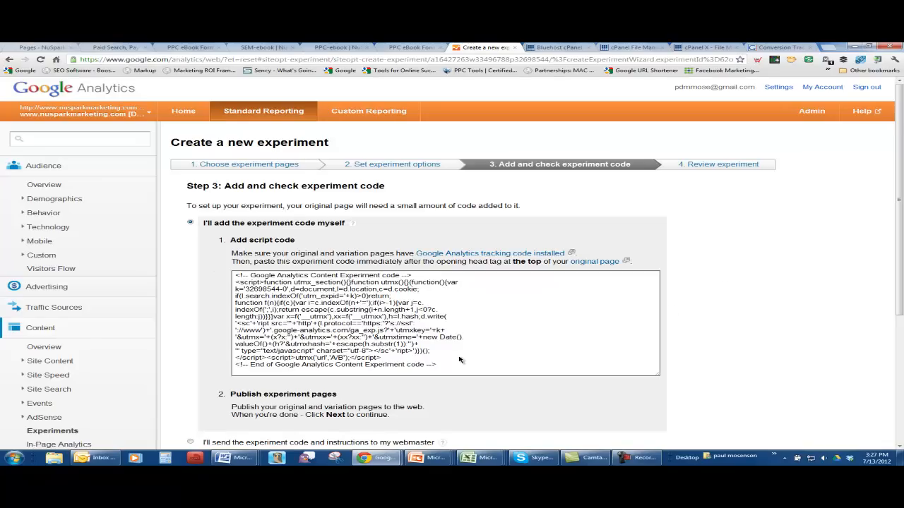
{"action": "mouse_move", "coordinate": [457, 359]}
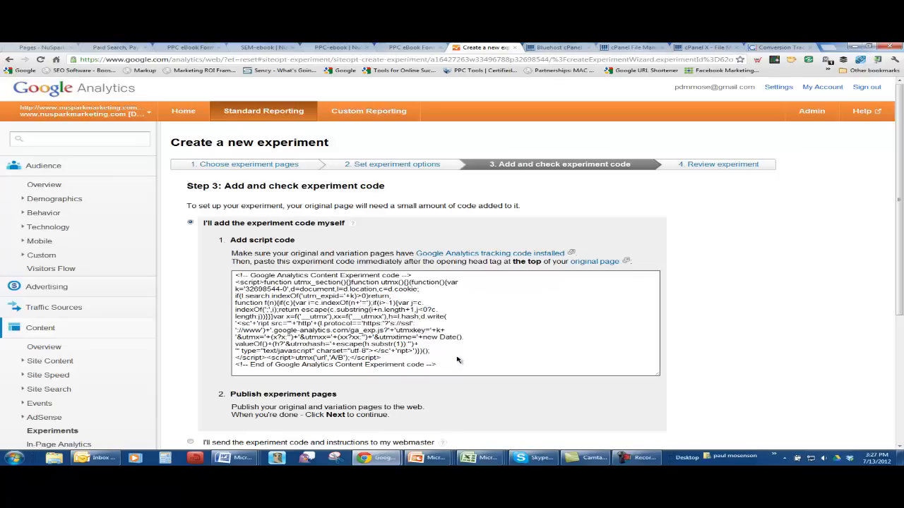
{"action": "mouse_move", "coordinate": [585, 264]}
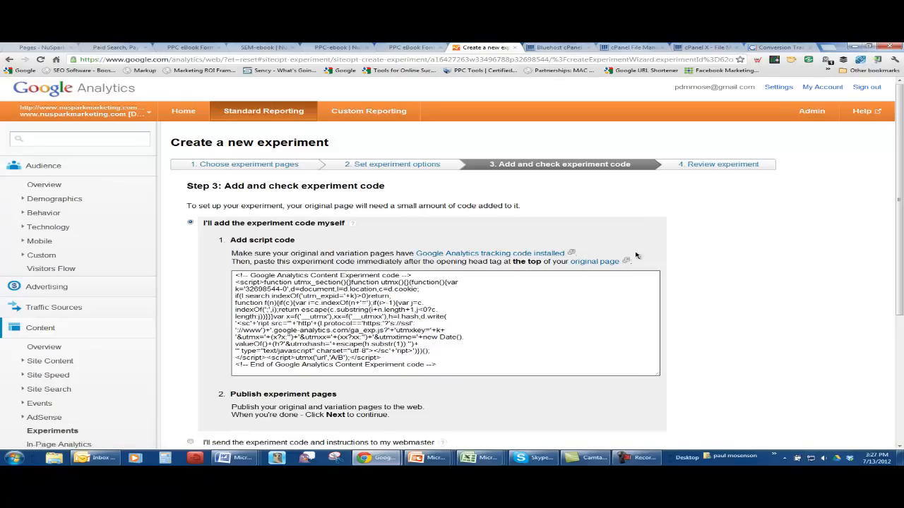
{"action": "mouse_move", "coordinate": [574, 279]}
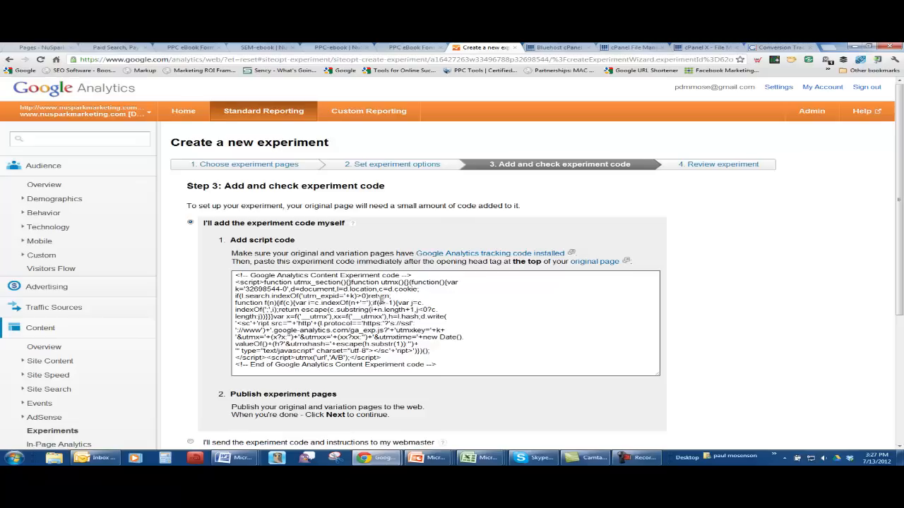
{"action": "mouse_move", "coordinate": [524, 290]}
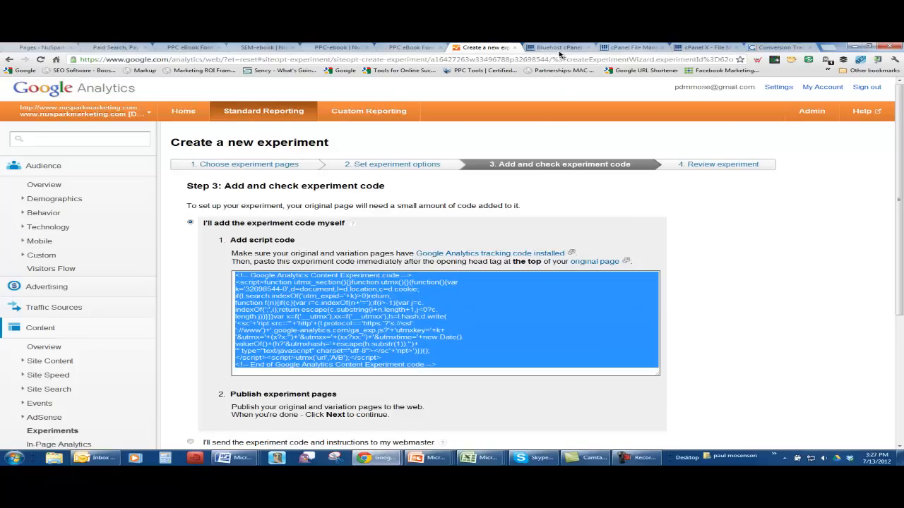
Show the design3 theme's PHP files in the Bluehost cPanel File Manager.
{"action": "left_click", "coordinate": [557, 47]}
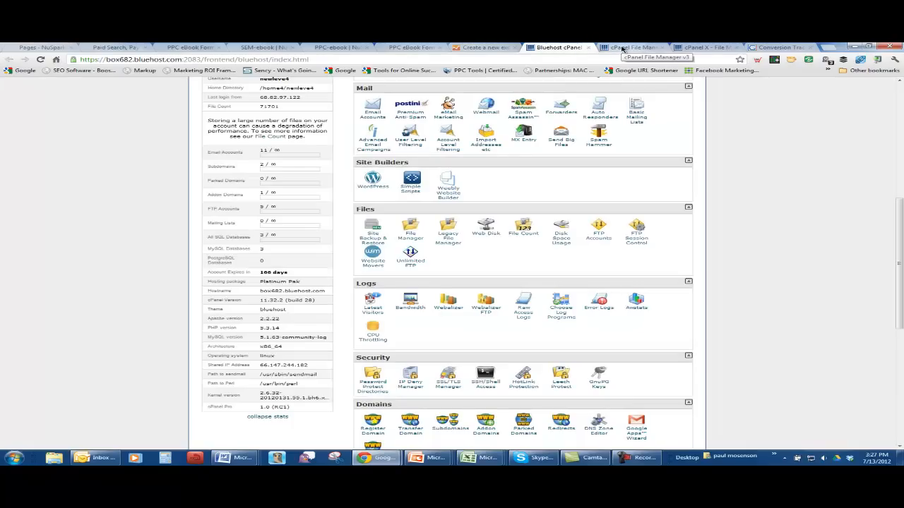
{"action": "mouse_move", "coordinate": [575, 132]}
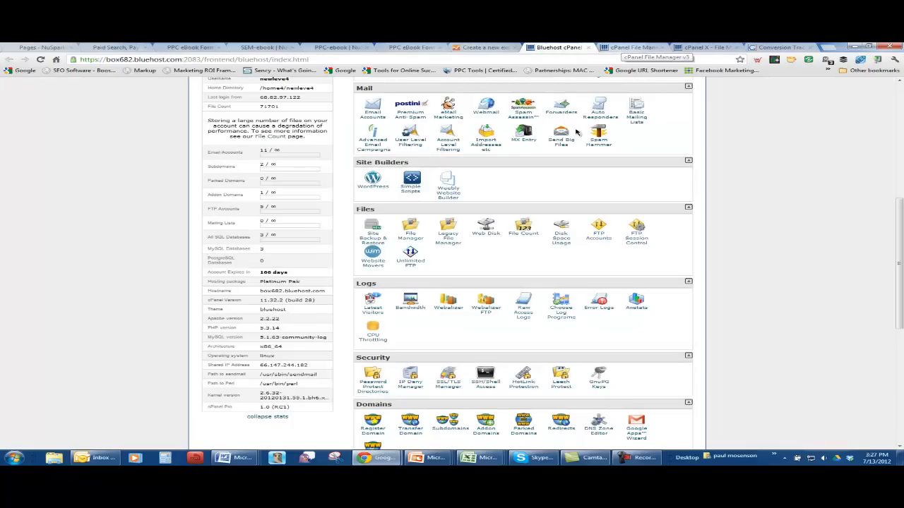
{"action": "left_click", "coordinate": [635, 48]}
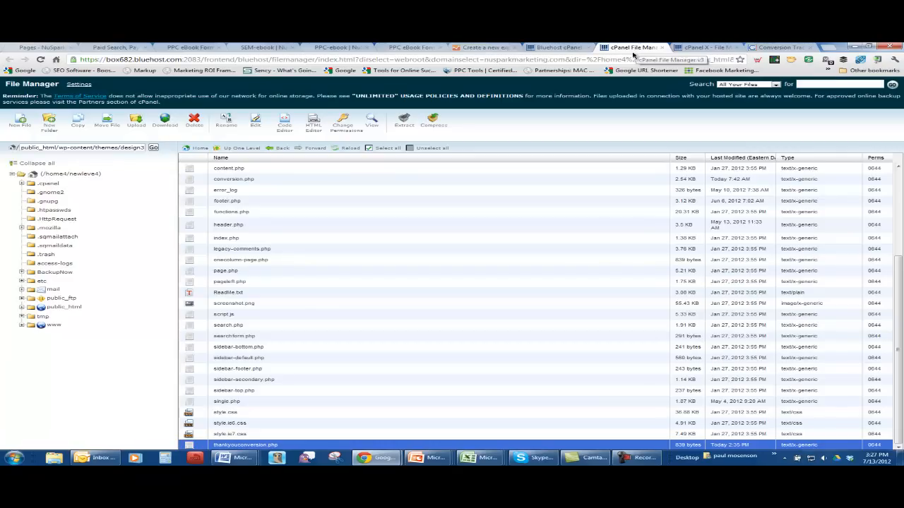
{"action": "mouse_move", "coordinate": [446, 209]}
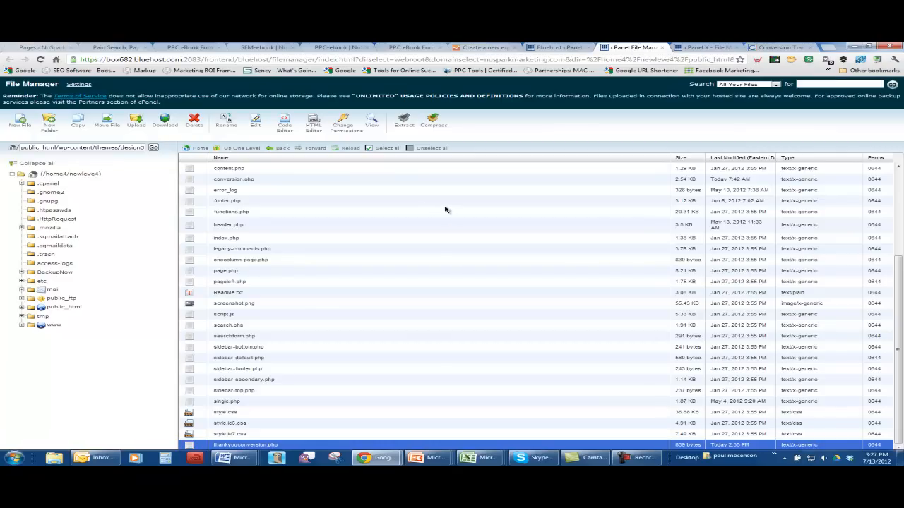
{"action": "mouse_move", "coordinate": [304, 265]}
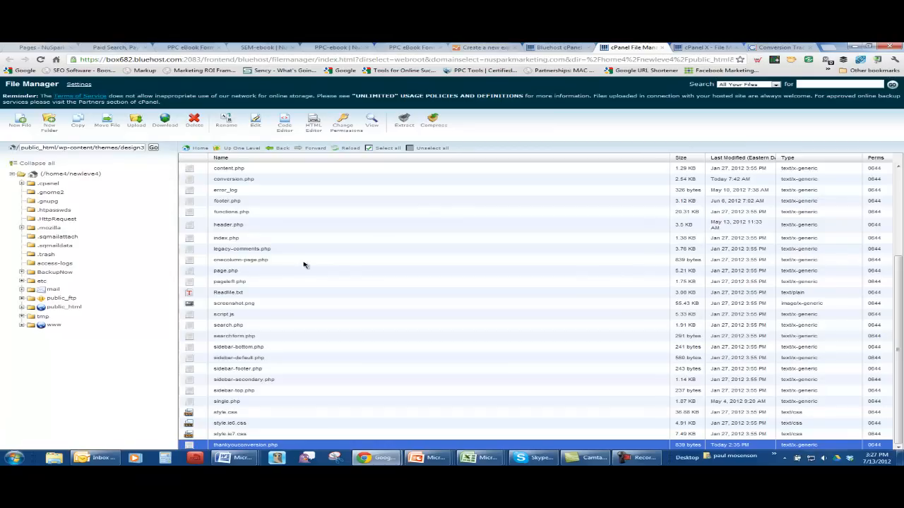
{"action": "mouse_move", "coordinate": [274, 271]}
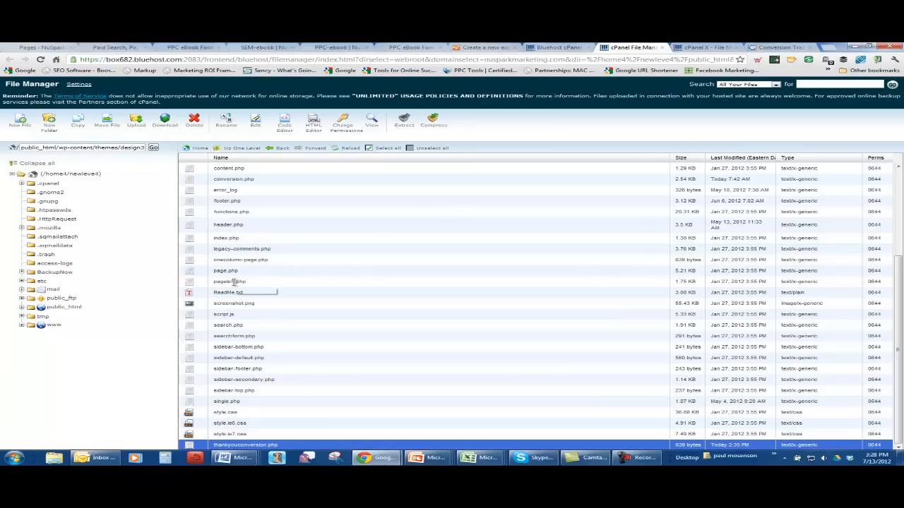
{"action": "left_click", "coordinate": [229, 281]}
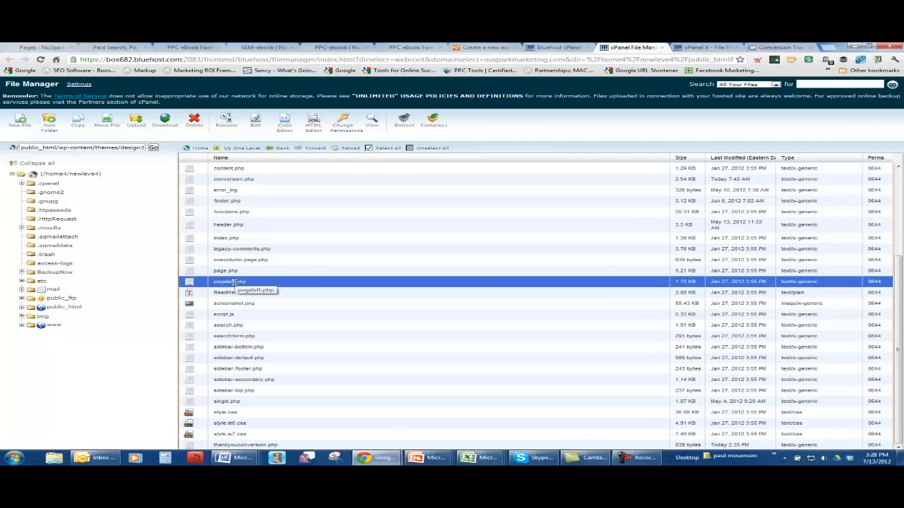
{"action": "right_click", "coordinate": [229, 281]}
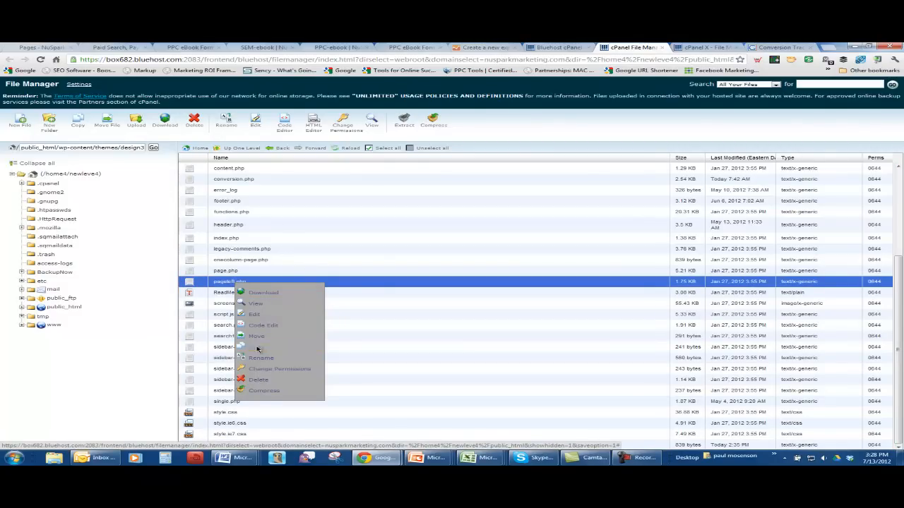
{"action": "left_click", "coordinate": [255, 346]}
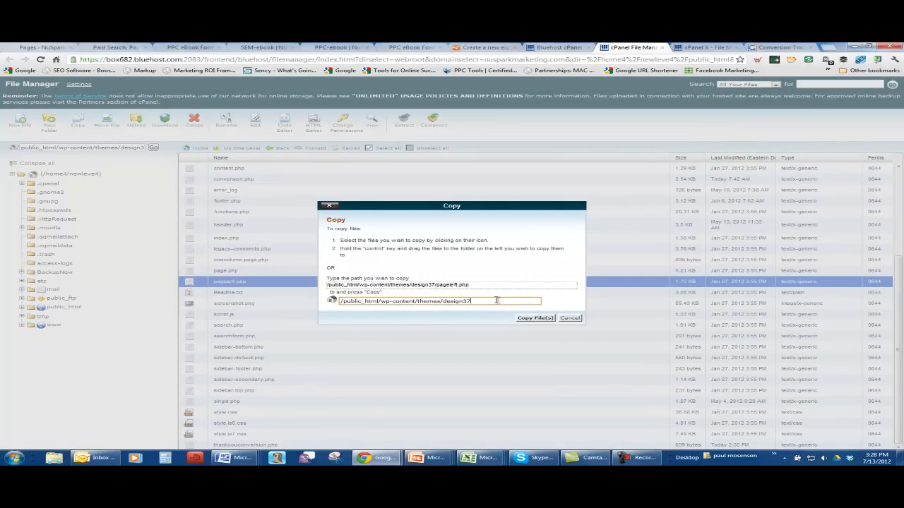
{"action": "type", "text": "/"}
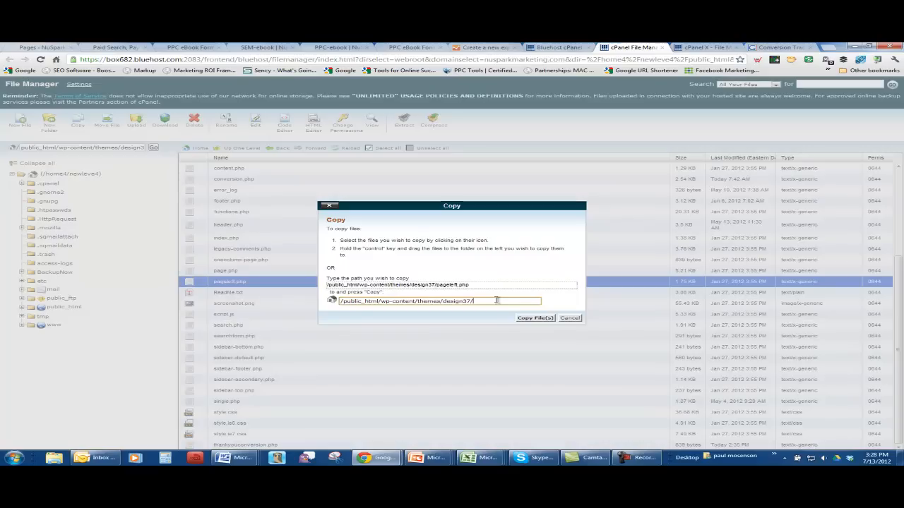
{"action": "type", "text": "cond"}
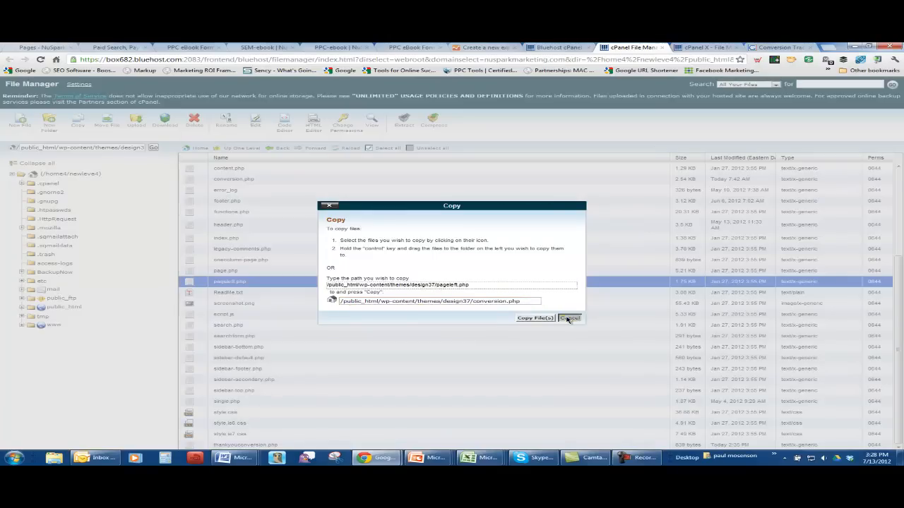
{"action": "left_click", "coordinate": [570, 318]}
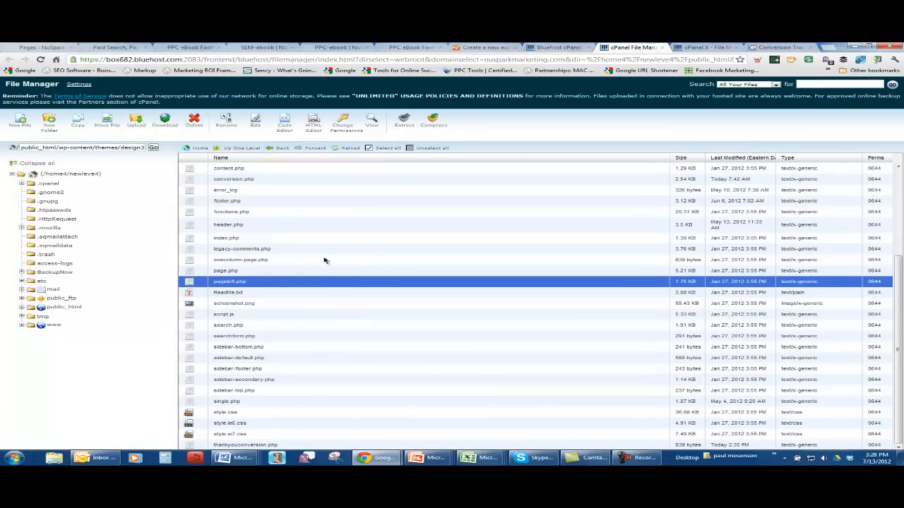
{"action": "right_click", "coordinate": [233, 178]}
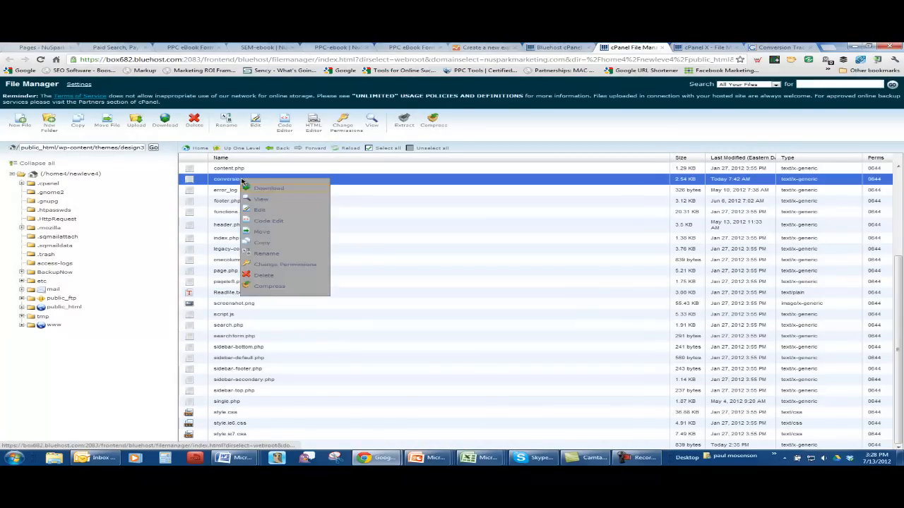
{"action": "left_click", "coordinate": [269, 221]}
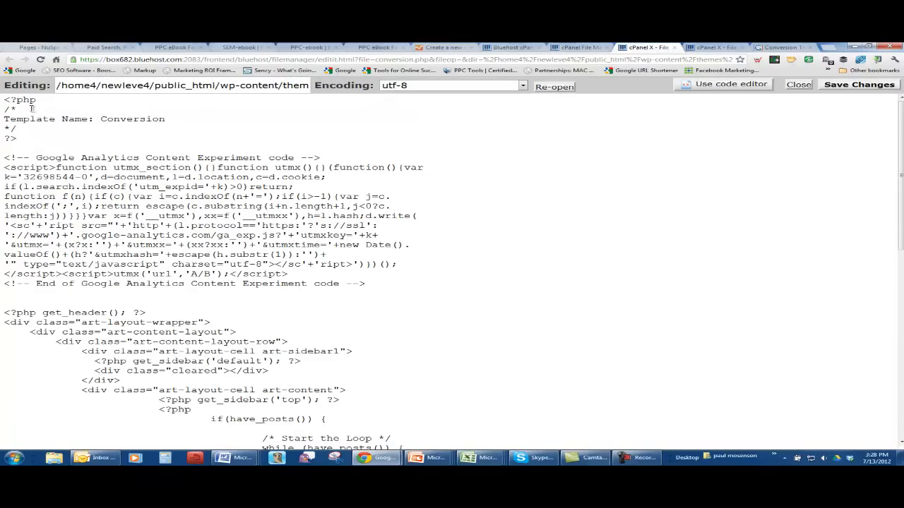
{"action": "mouse_move", "coordinate": [4, 152]}
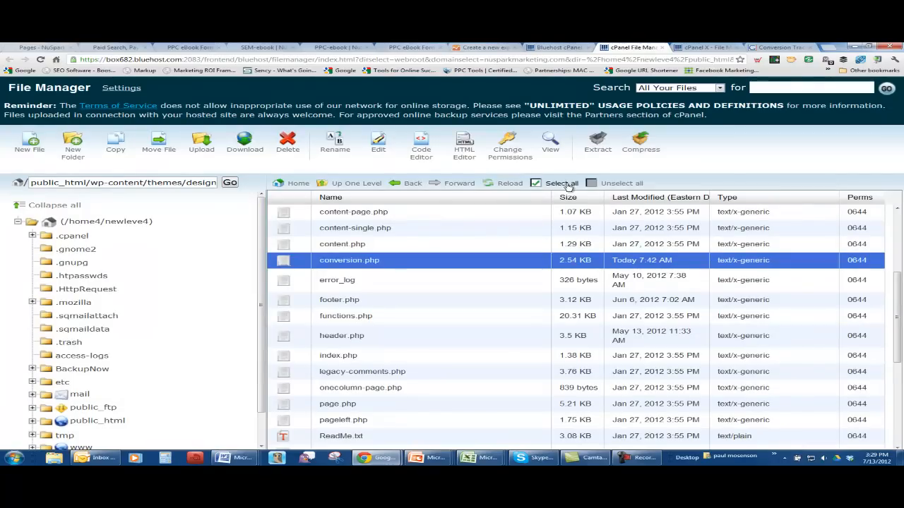
Edit the Paid-search-ebook page and check its Page Attributes template is Conversion.
{"action": "left_click", "coordinate": [39, 47]}
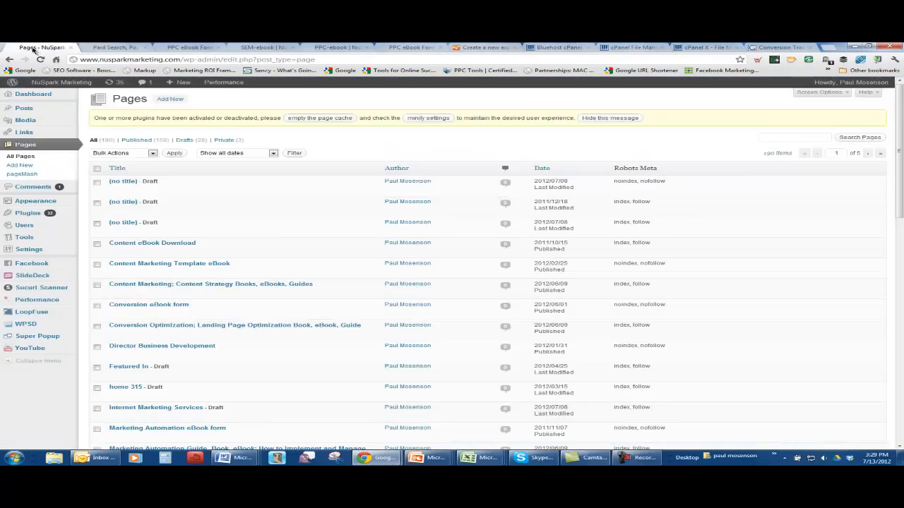
{"action": "scroll", "scroll_direction": "down", "scroll_amount": 3}
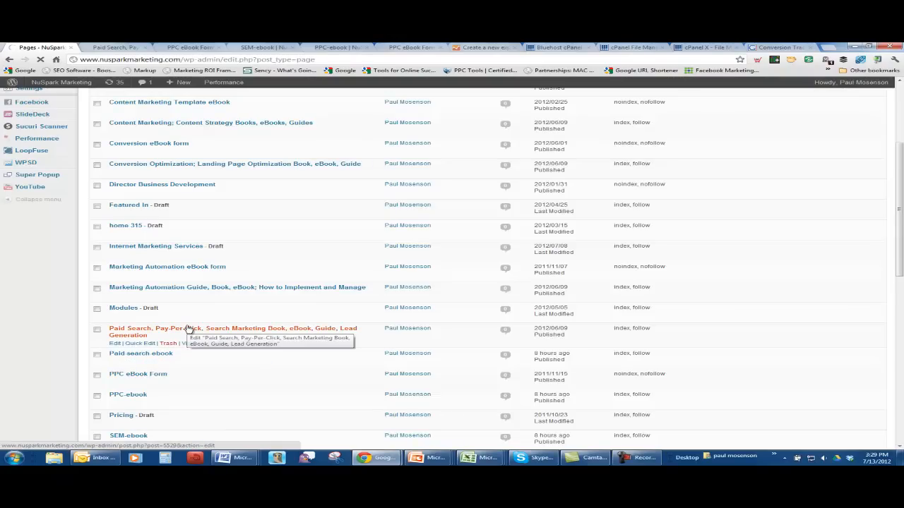
{"action": "left_click", "coordinate": [140, 353]}
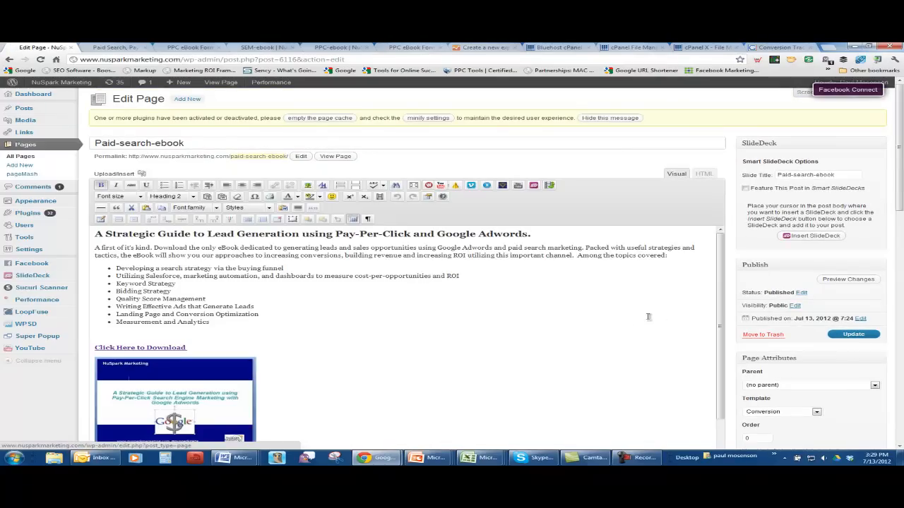
{"action": "scroll", "scroll_direction": "down", "scroll_amount": 3}
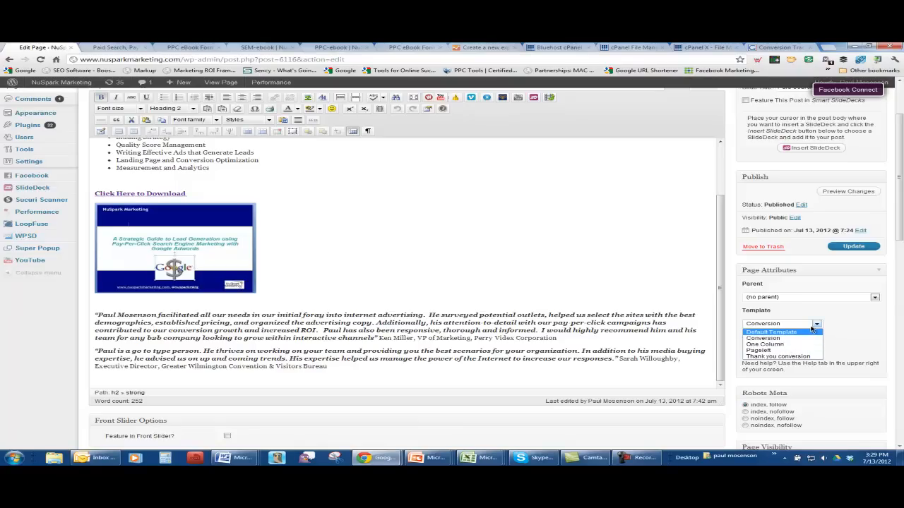
{"action": "mouse_move", "coordinate": [778, 356]}
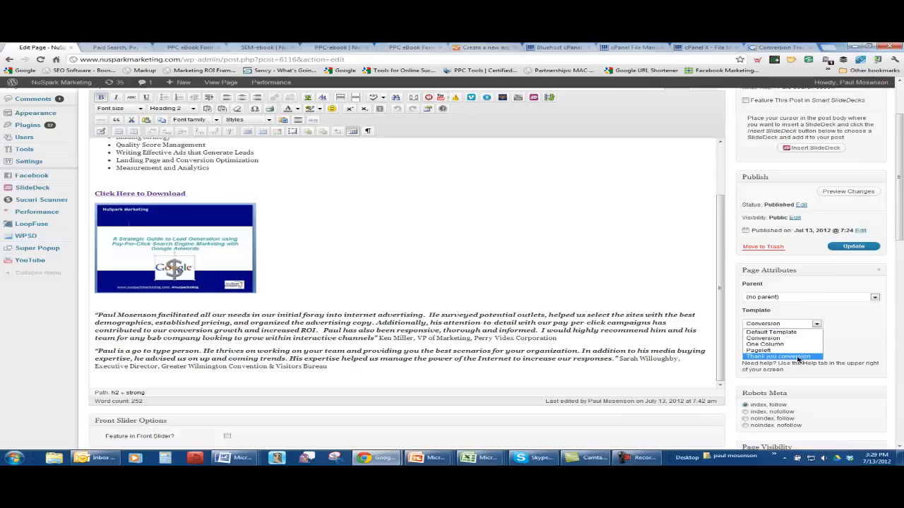
{"action": "mouse_move", "coordinate": [766, 344]}
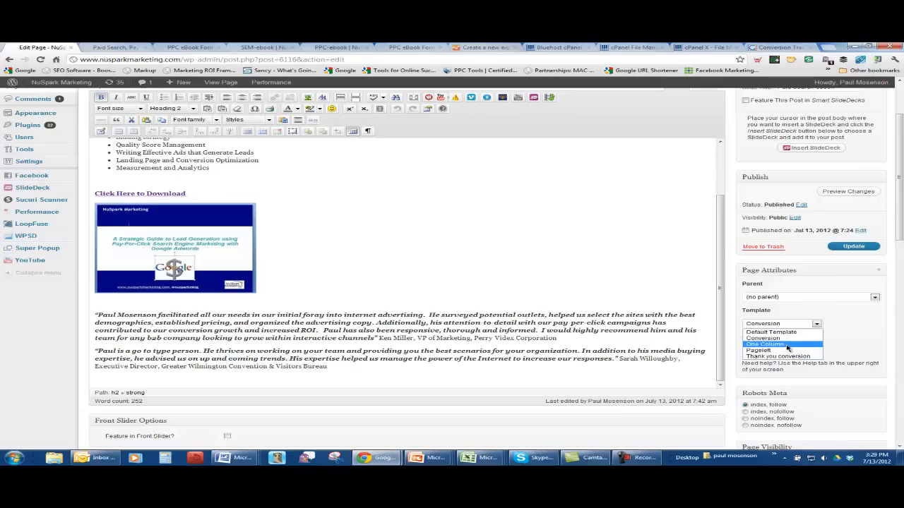
{"action": "mouse_move", "coordinate": [776, 338]}
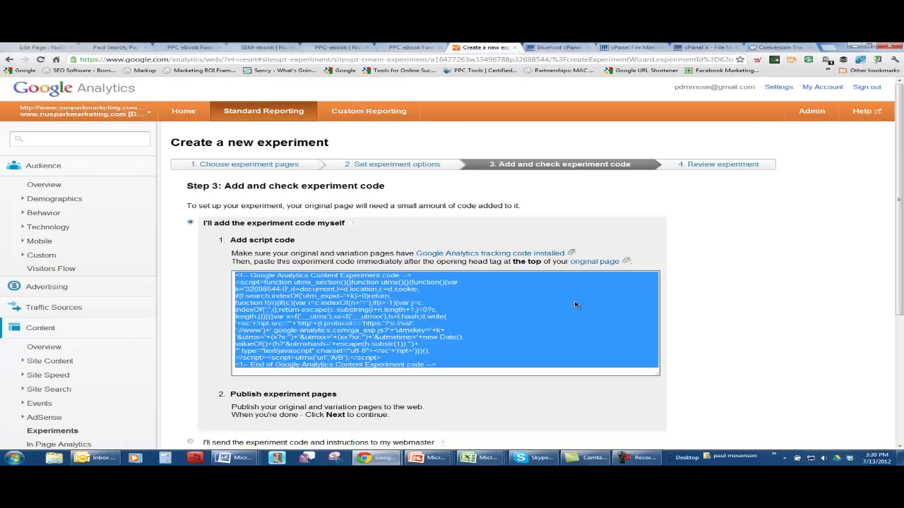
{"action": "mouse_move", "coordinate": [566, 269]}
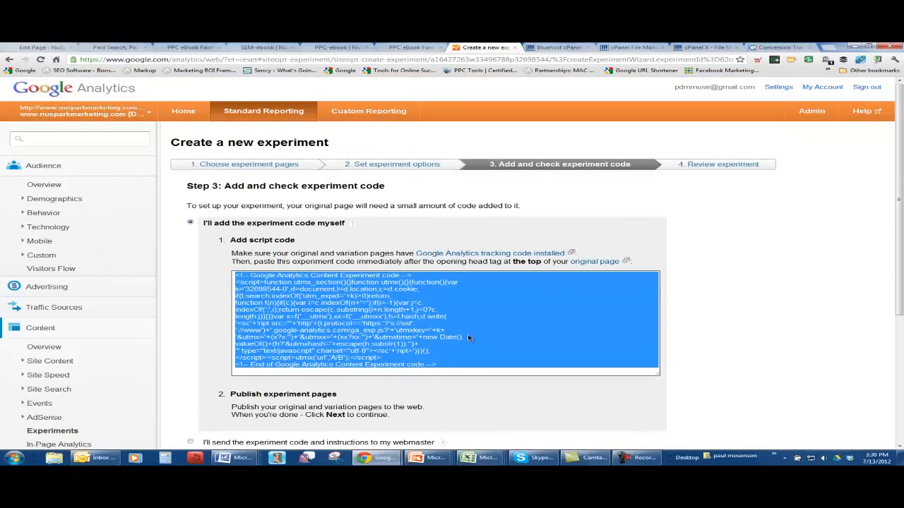
Confirm working experiment code on paid, PPC and sem pages and reach Step 4.
{"action": "scroll", "scroll_direction": "down", "scroll_amount": 3}
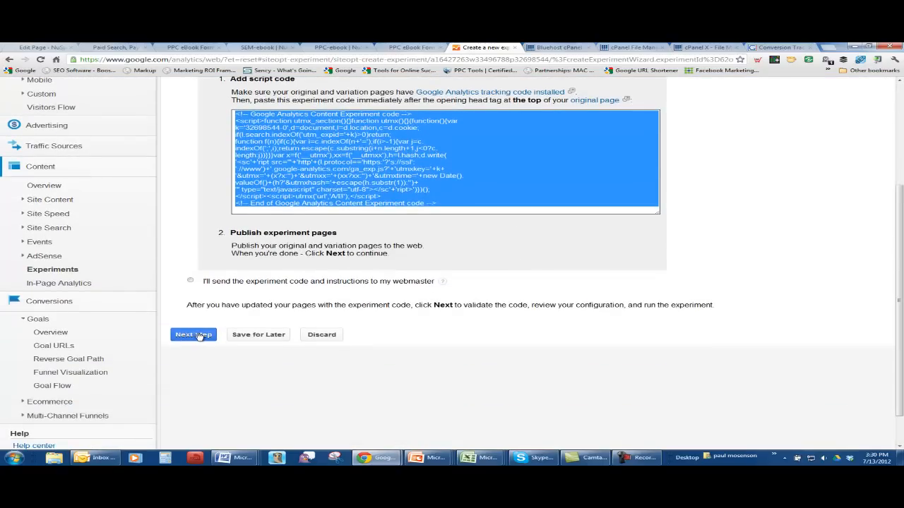
{"action": "left_click", "coordinate": [193, 334]}
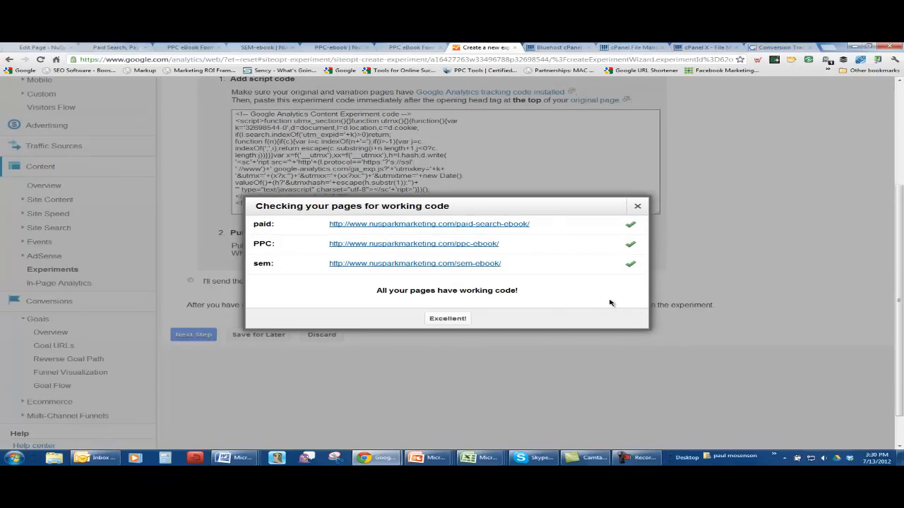
{"action": "mouse_move", "coordinate": [511, 227]}
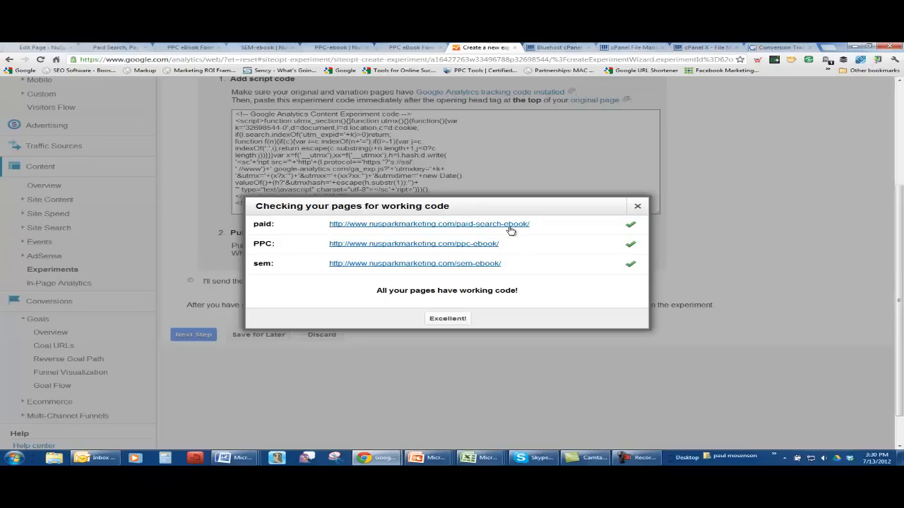
{"action": "mouse_move", "coordinate": [524, 223]}
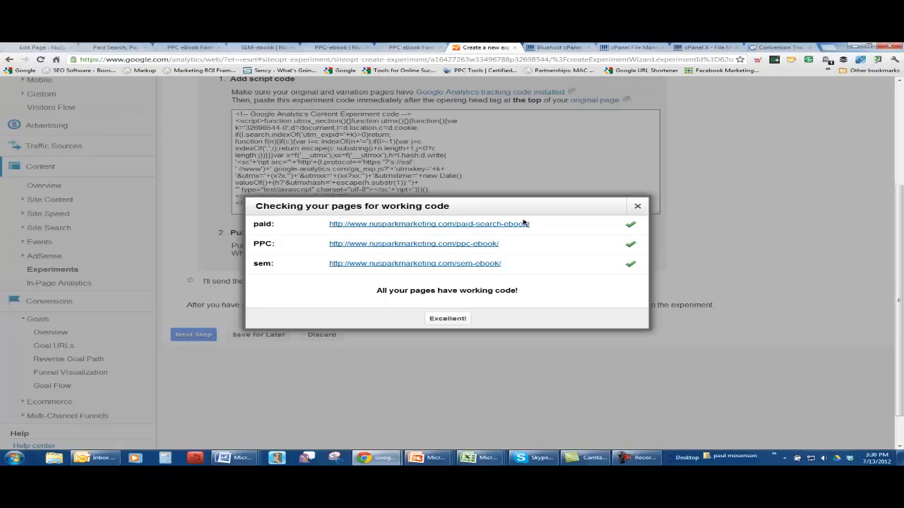
{"action": "mouse_move", "coordinate": [448, 319]}
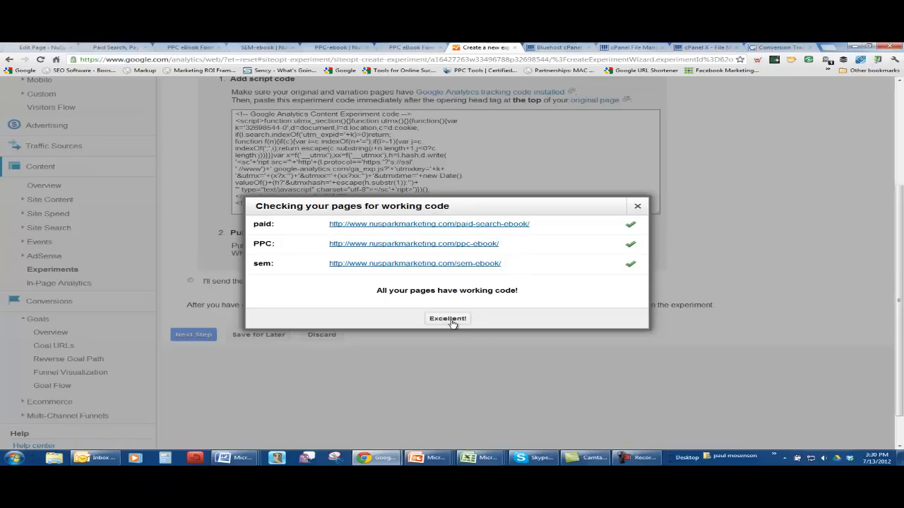
{"action": "left_click", "coordinate": [447, 319]}
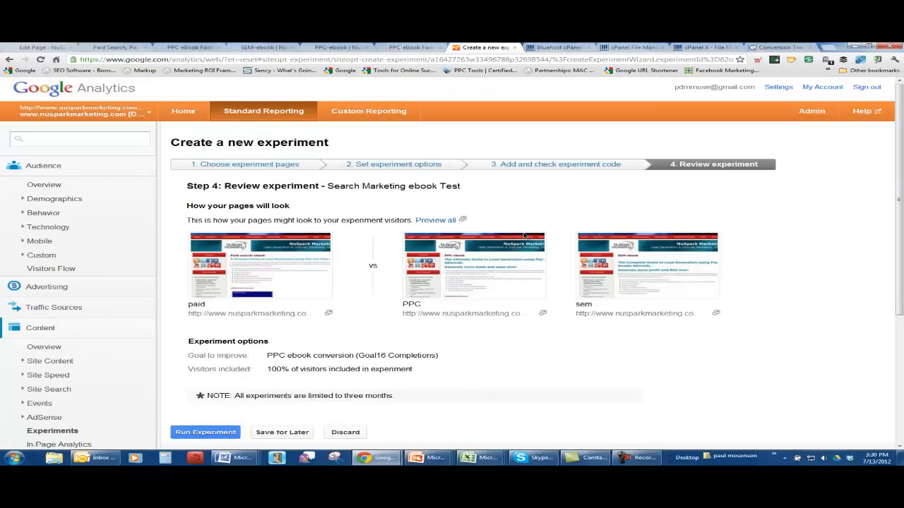
{"action": "mouse_move", "coordinate": [806, 347]}
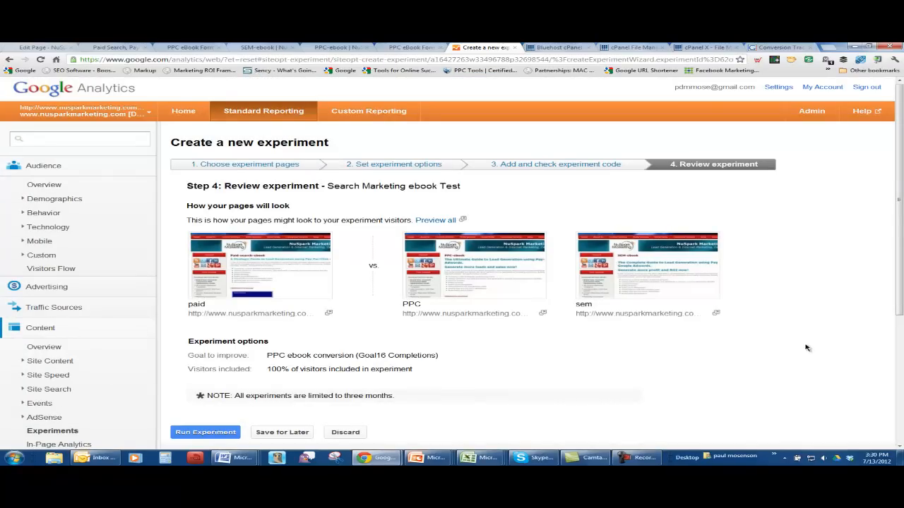
{"action": "mouse_move", "coordinate": [813, 222]}
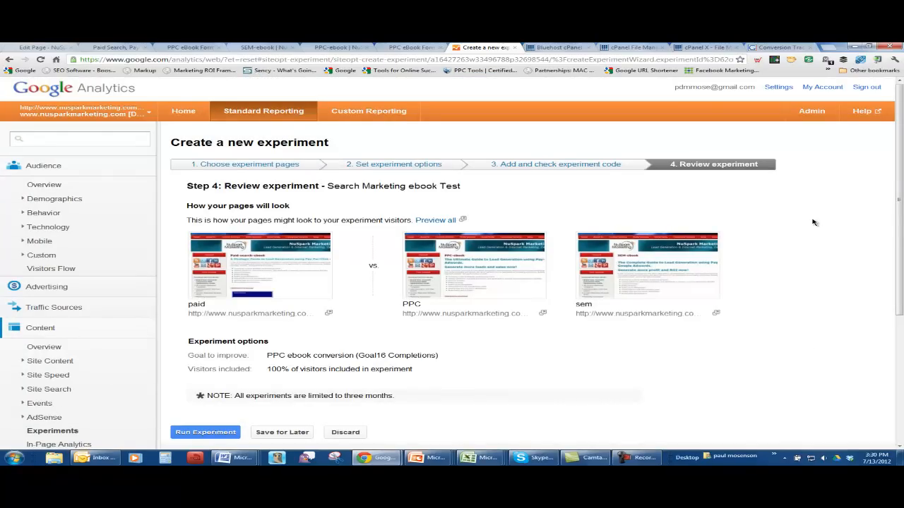
{"action": "mouse_move", "coordinate": [293, 295]}
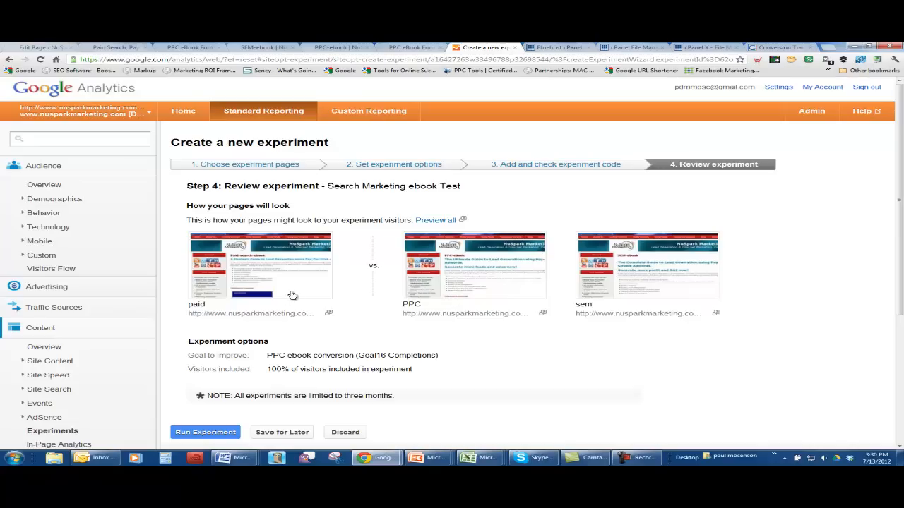
{"action": "mouse_move", "coordinate": [443, 314]}
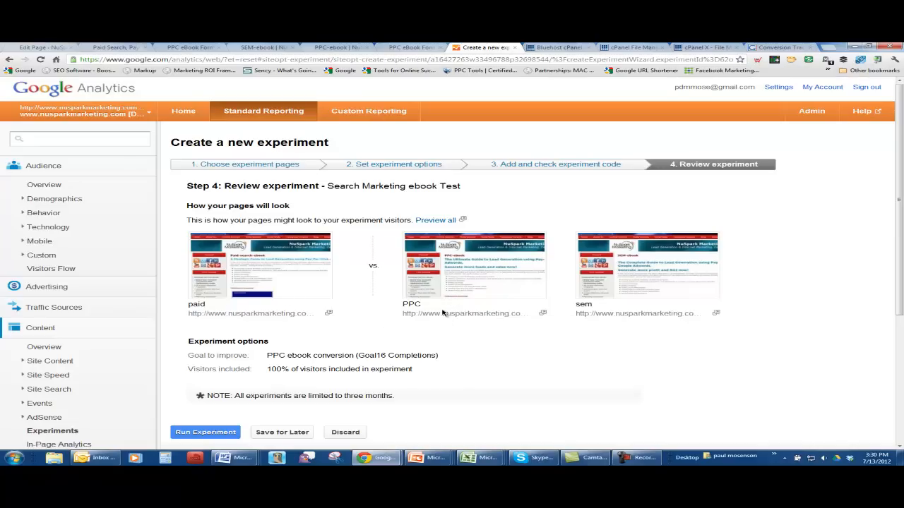
{"action": "mouse_move", "coordinate": [344, 302]}
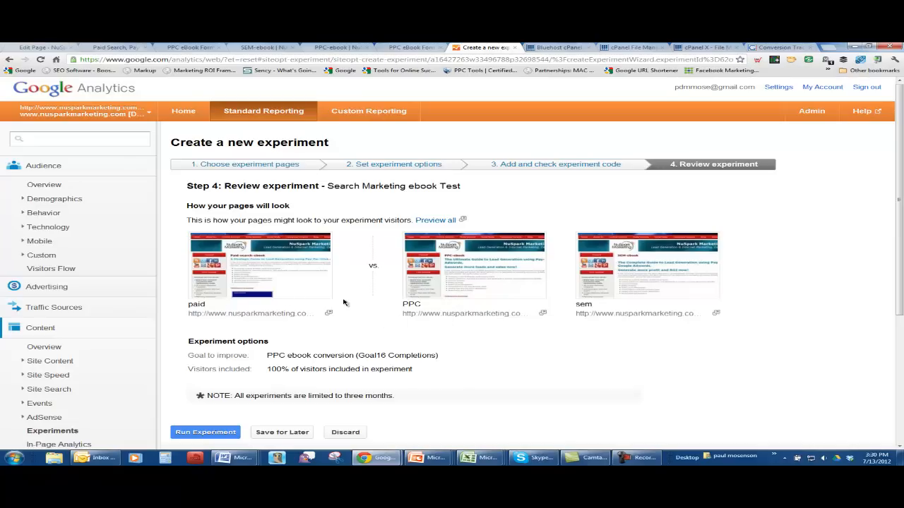
{"action": "mouse_move", "coordinate": [685, 267]}
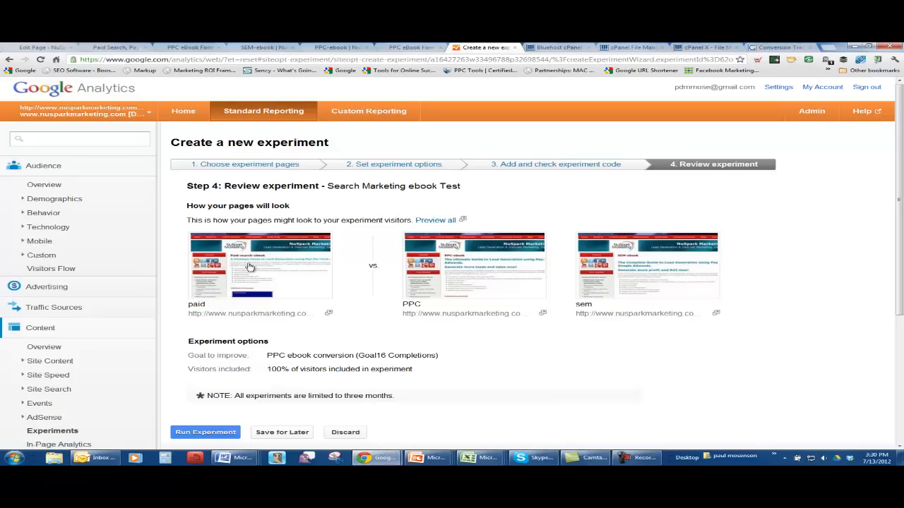
{"action": "mouse_move", "coordinate": [639, 286]}
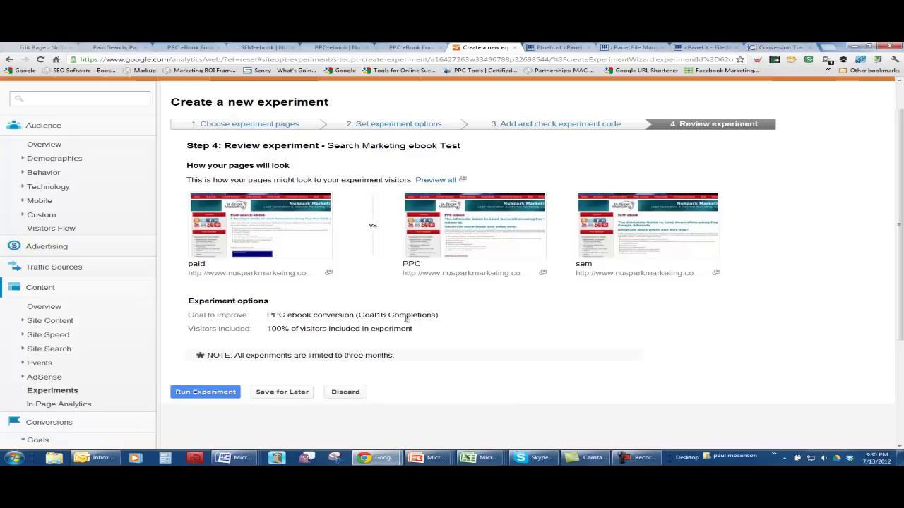
{"action": "mouse_move", "coordinate": [430, 338]}
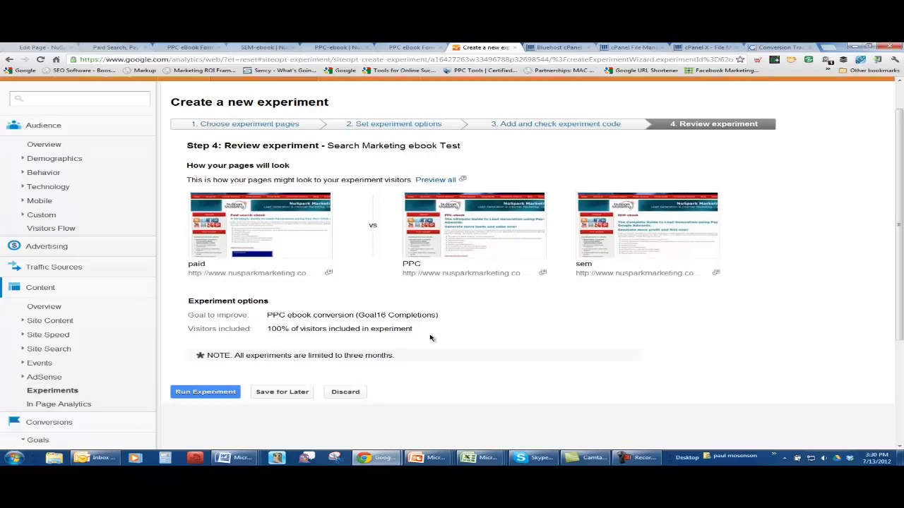
{"action": "mouse_move", "coordinate": [416, 360]}
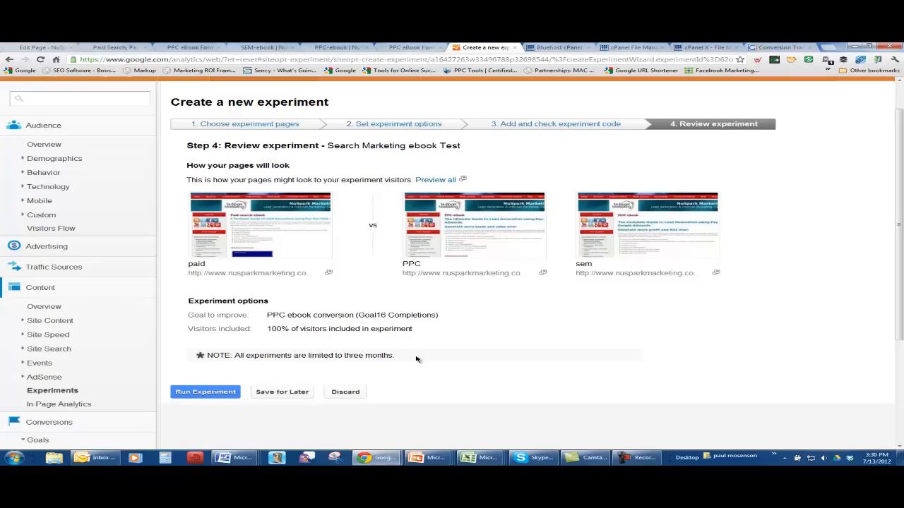
{"action": "mouse_move", "coordinate": [412, 358]}
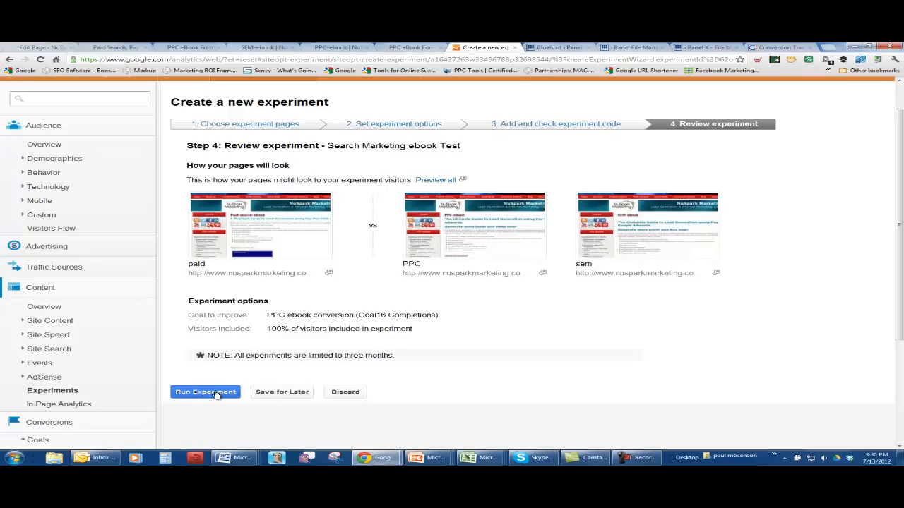
Run the Search Marketing ebook Test from the Step 4 review page.
{"action": "left_click", "coordinate": [204, 392]}
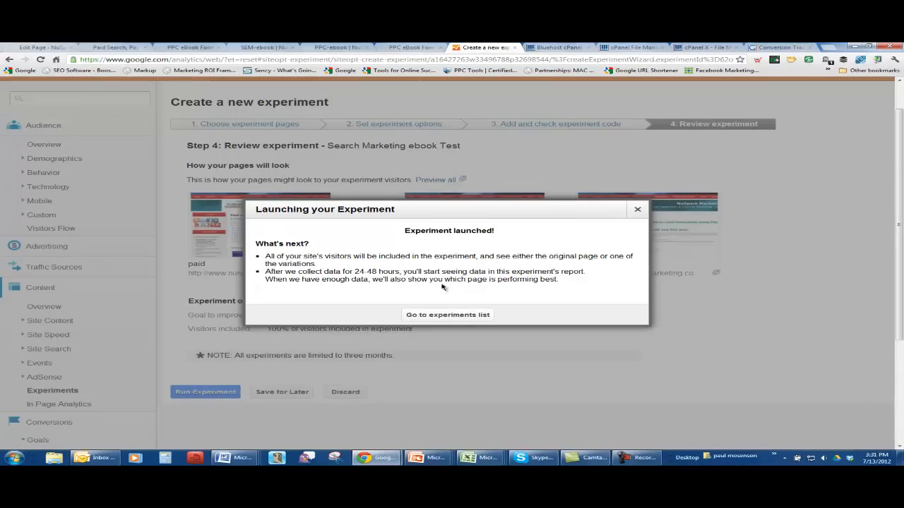
{"action": "mouse_move", "coordinate": [639, 211]}
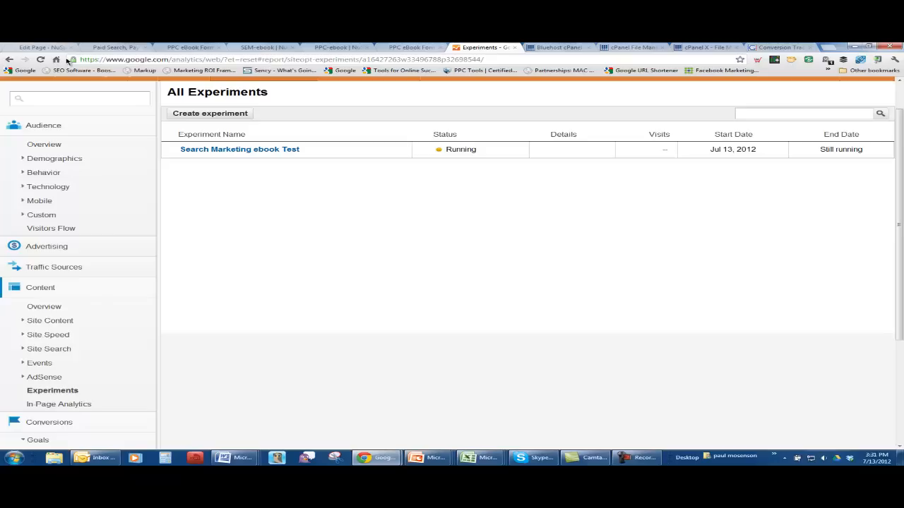
{"action": "mouse_move", "coordinate": [251, 81]}
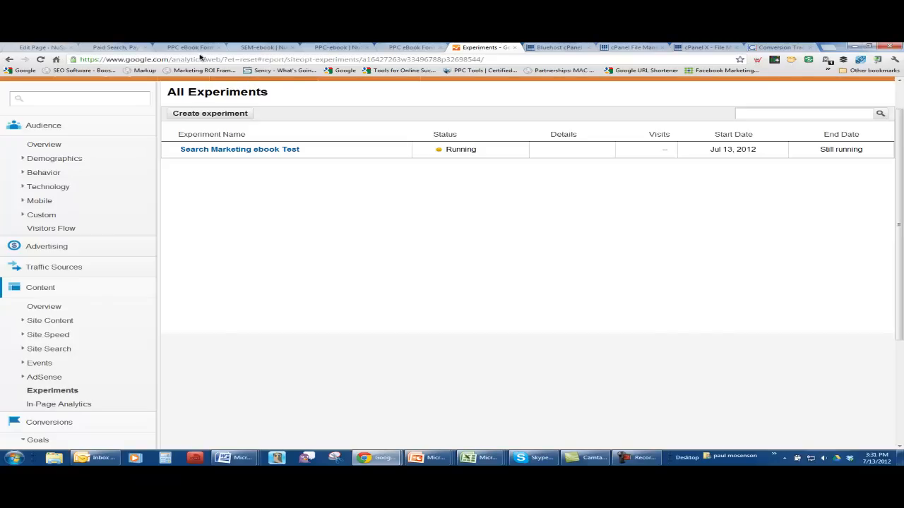
Switch to the live paid search ebook landing page tab.
{"action": "left_click", "coordinate": [117, 41]}
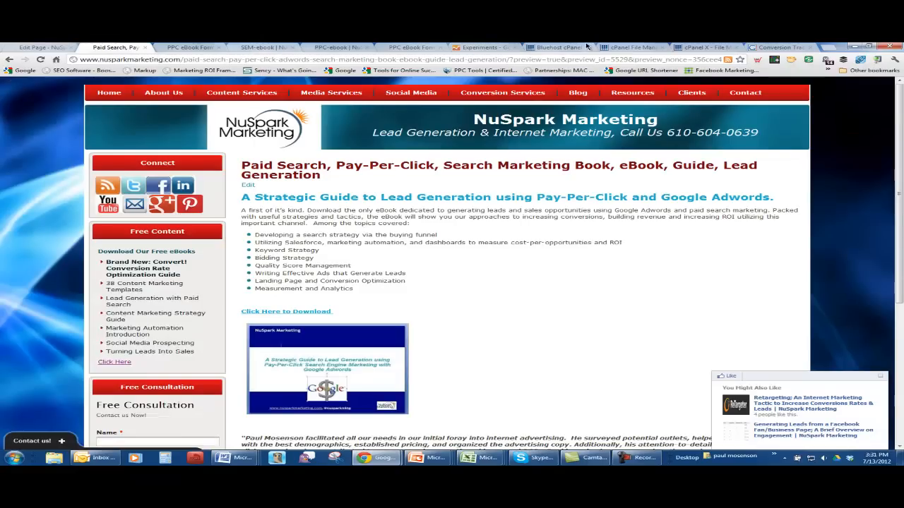
{"action": "mouse_move", "coordinate": [761, 40]}
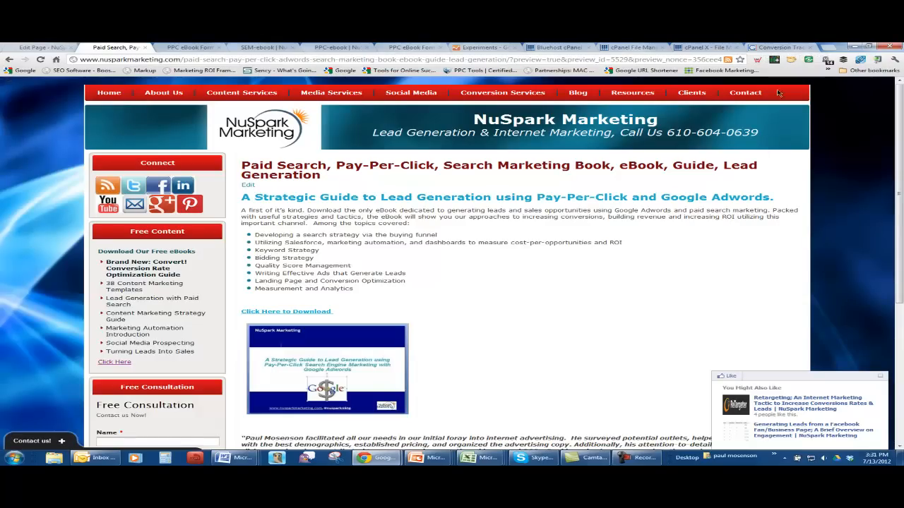
Review the Paid Search ebook page, then switch to AdWords conversion tracking.
{"action": "left_click", "coordinate": [776, 45]}
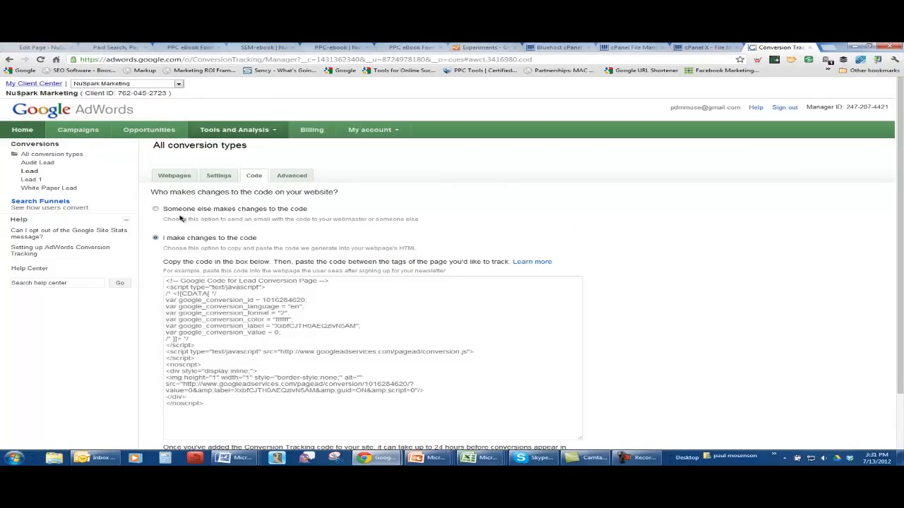
{"action": "mouse_move", "coordinate": [149, 134]}
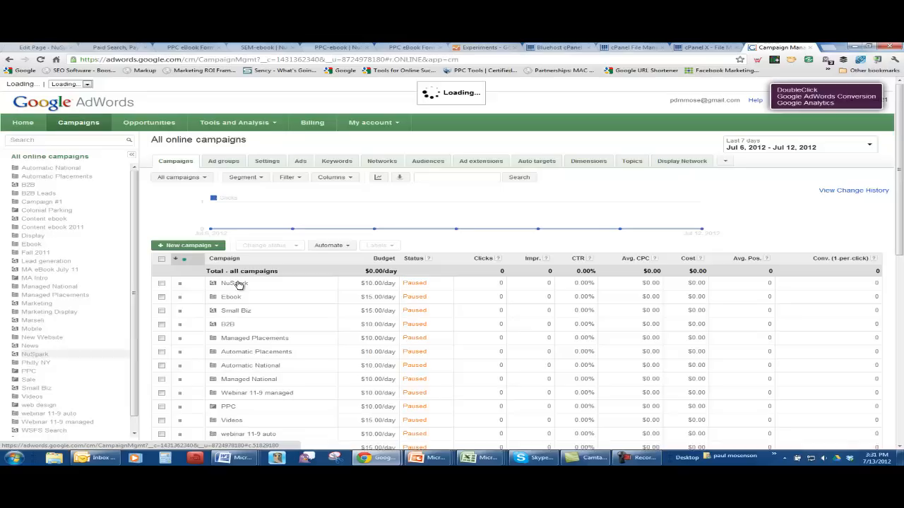
Open the NuSpark campaign's Ads tab and start a new text ad.
{"action": "left_click", "coordinate": [234, 283]}
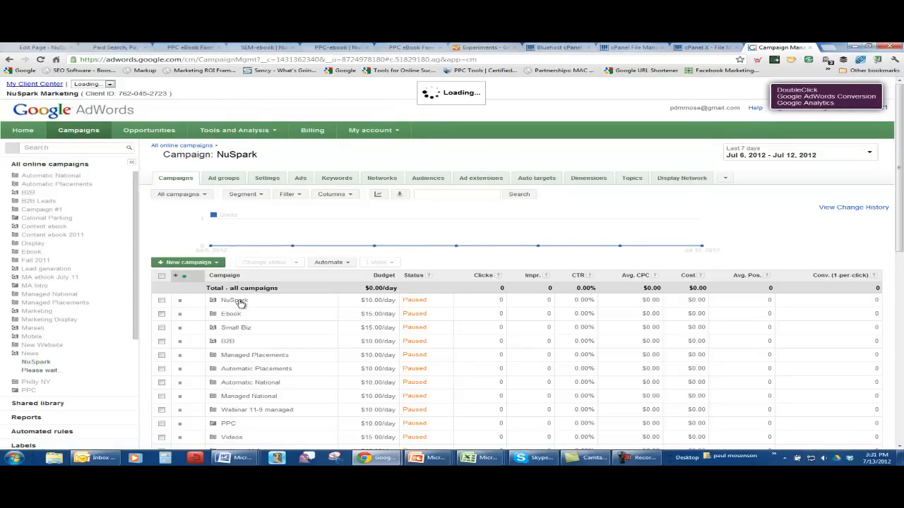
{"action": "left_click", "coordinate": [234, 300]}
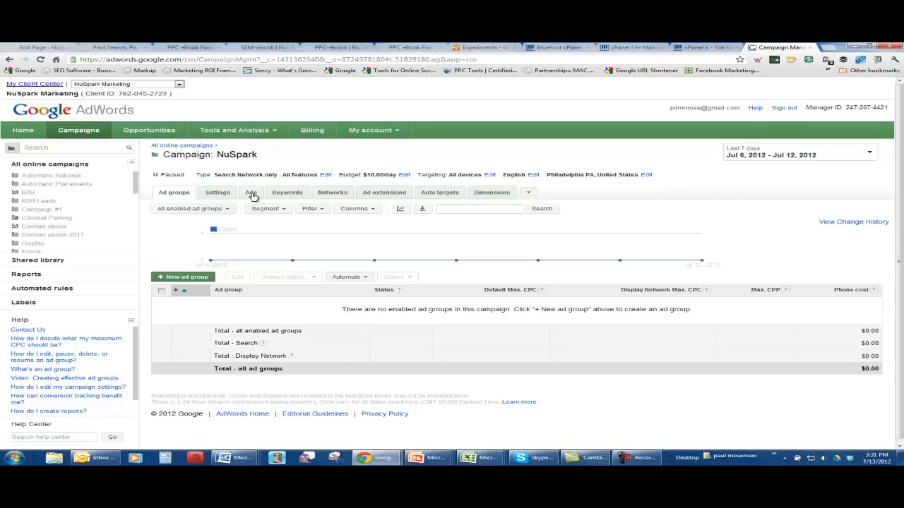
{"action": "left_click", "coordinate": [250, 192]}
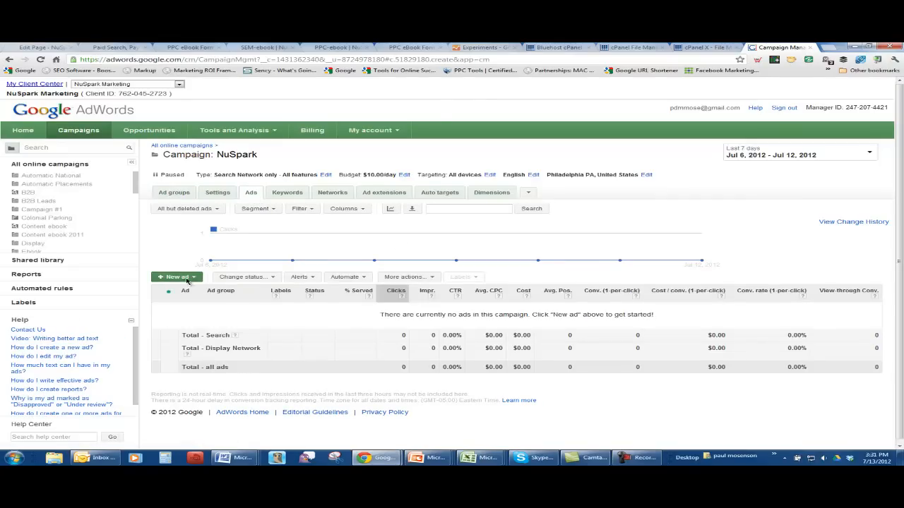
{"action": "left_click", "coordinate": [174, 276]}
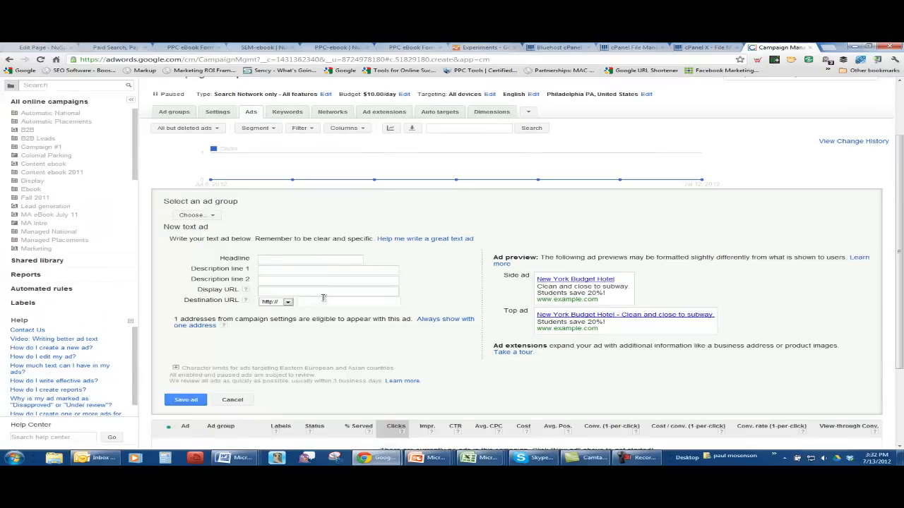
Select the ad's Destination URL field, then return to the Analytics experiments list.
{"action": "left_click", "coordinate": [334, 301]}
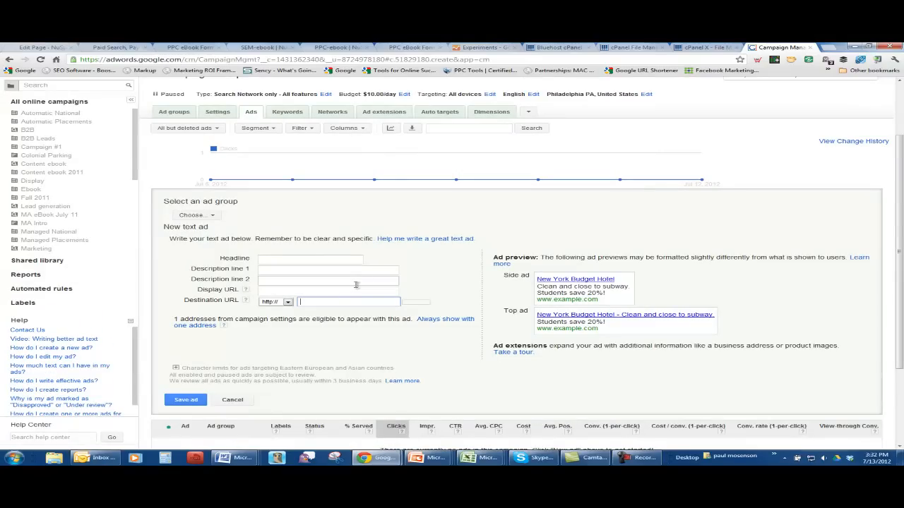
{"action": "mouse_move", "coordinate": [349, 252]}
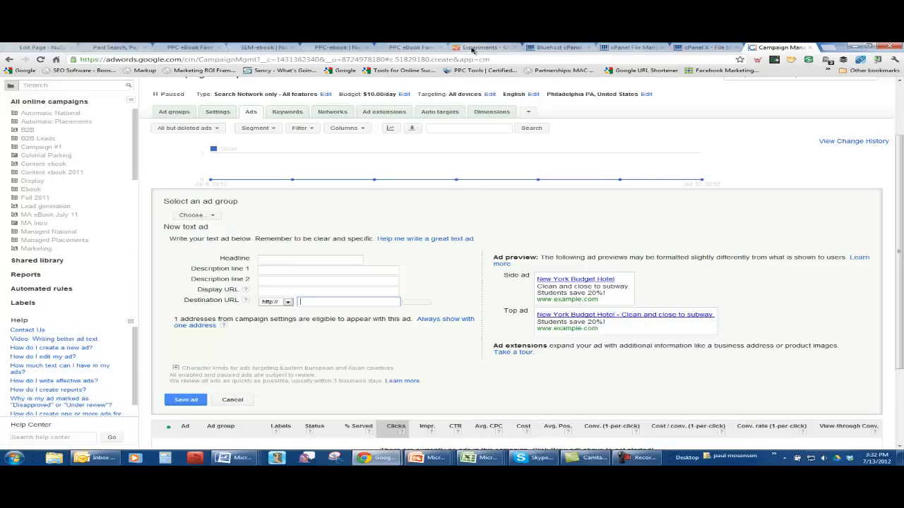
{"action": "left_click", "coordinate": [483, 40]}
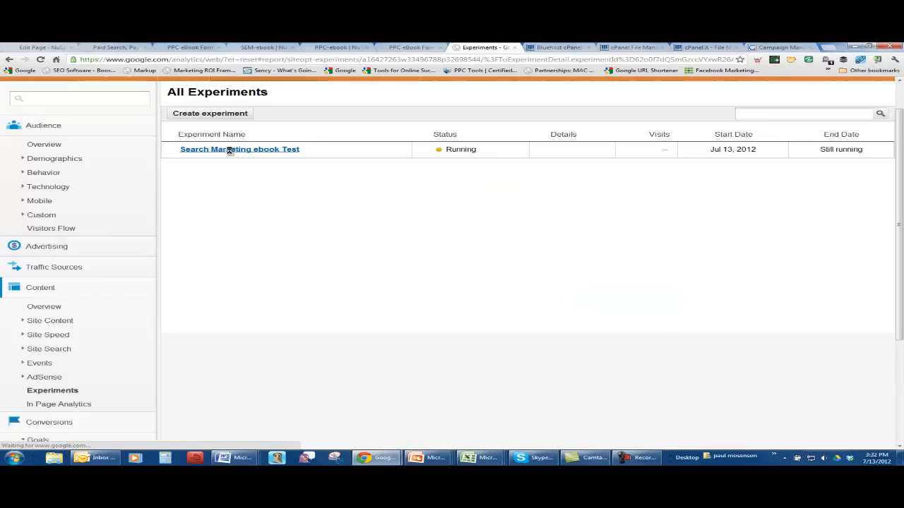
Open the Search Marketing ebook Test report and check the Conversion Rate metric options.
{"action": "left_click", "coordinate": [239, 149]}
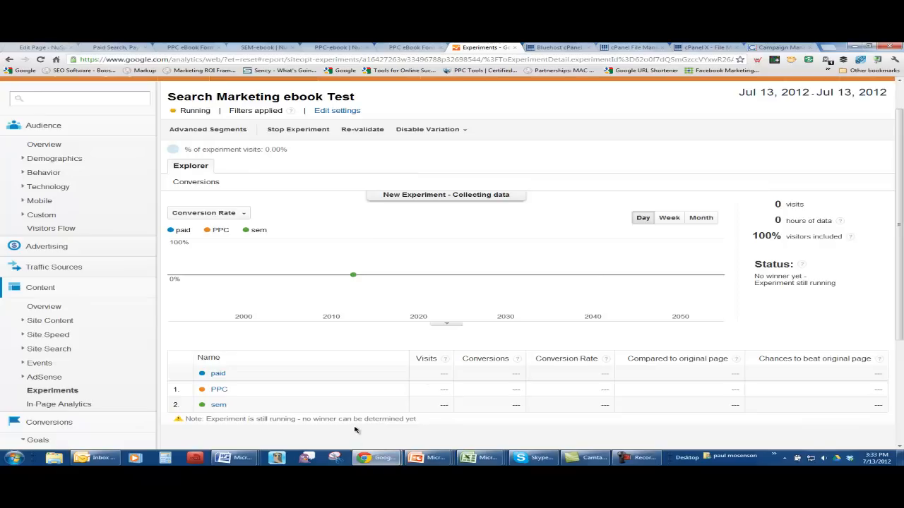
{"action": "mouse_move", "coordinate": [291, 134]}
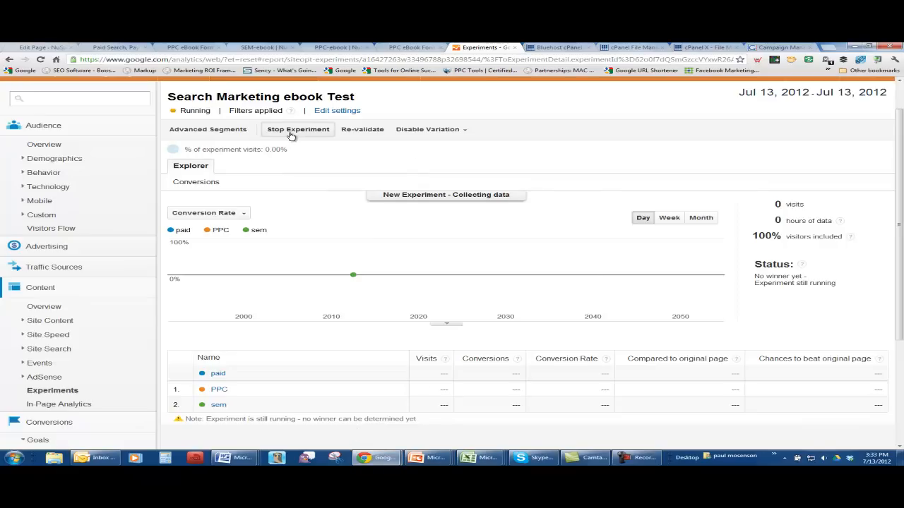
{"action": "mouse_move", "coordinate": [366, 133]}
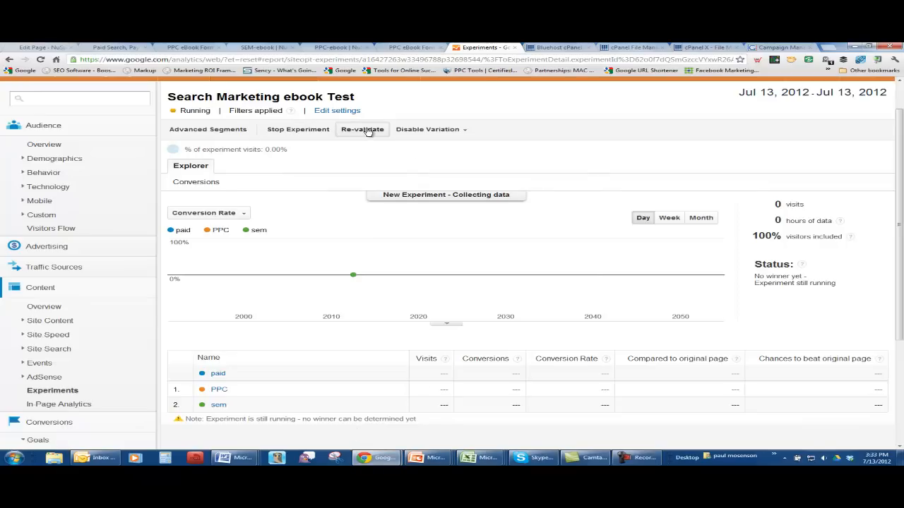
{"action": "mouse_move", "coordinate": [185, 185]}
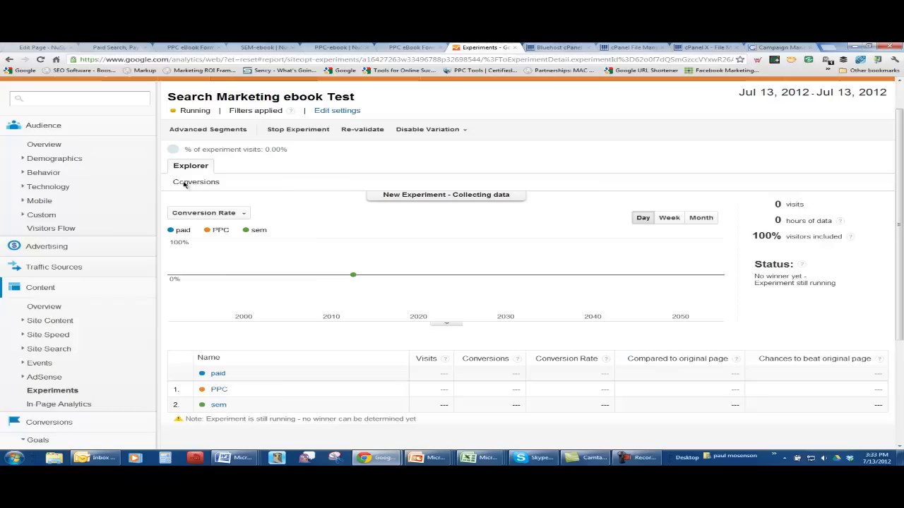
{"action": "left_click", "coordinate": [207, 212]}
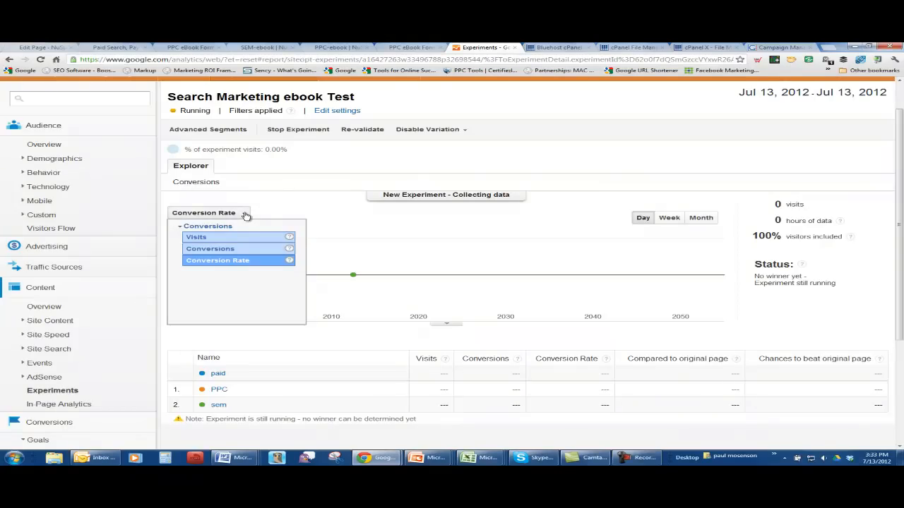
{"action": "mouse_move", "coordinate": [600, 290]}
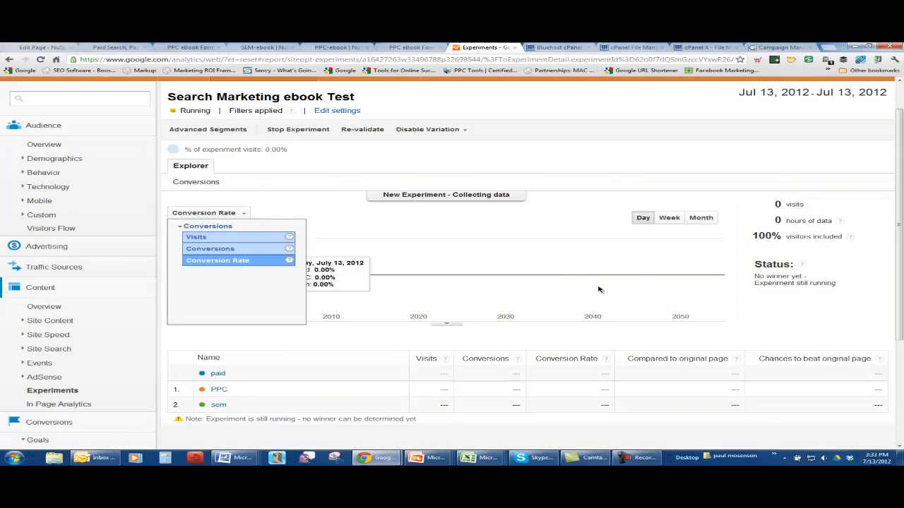